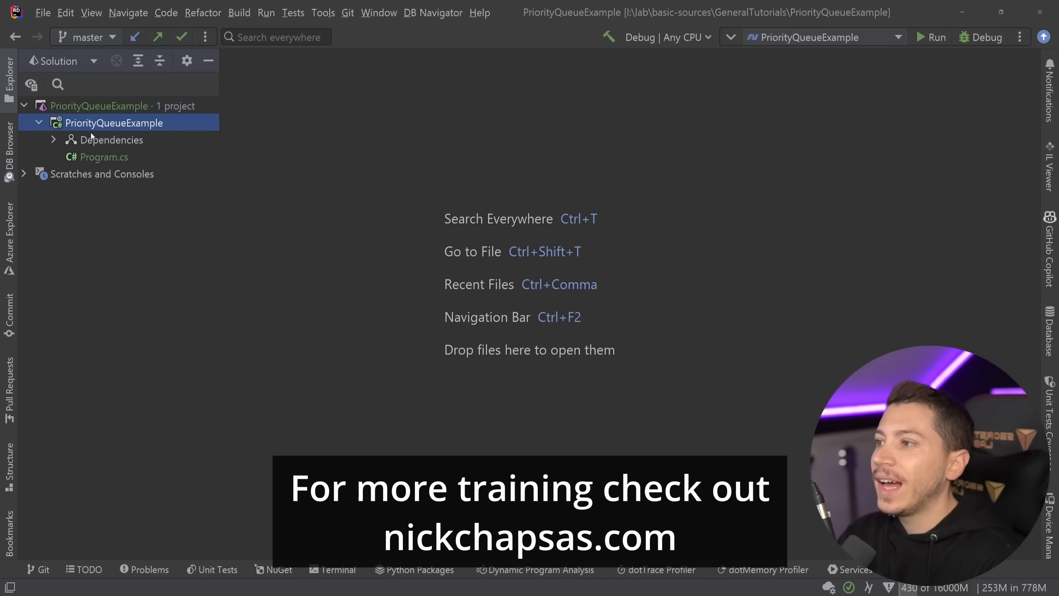
Open Program.cs of the PriorityQueueExample project in the editor
double_click(104, 157)
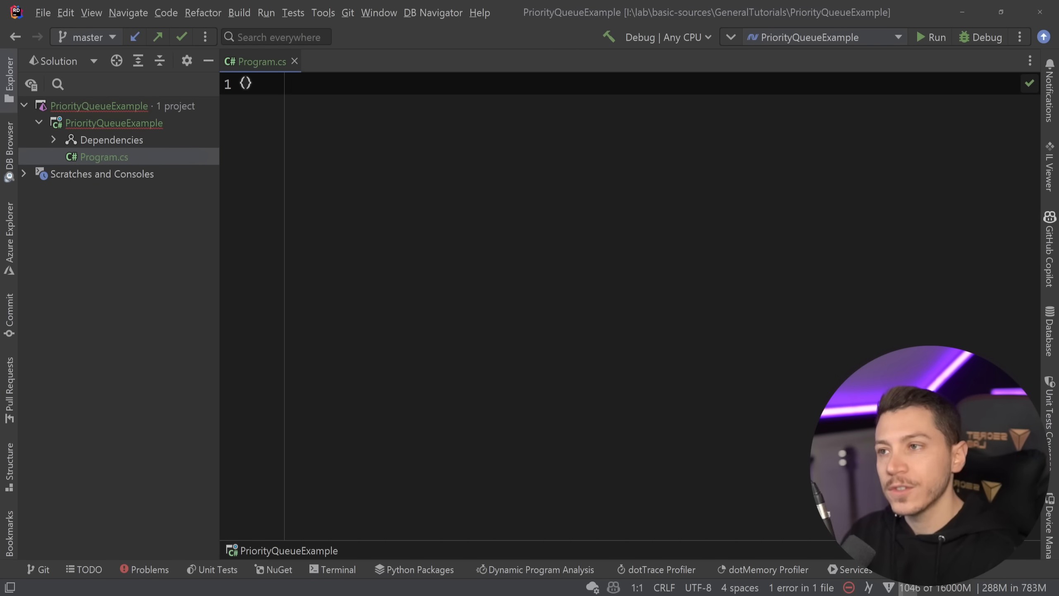
Declare normal, gold and platinum string queues, enqueue six names, and add a CancellationTokenSource
type("var normalQueue = new Queue<string>();")
type("var platinumQueue = new Queue<string>();")
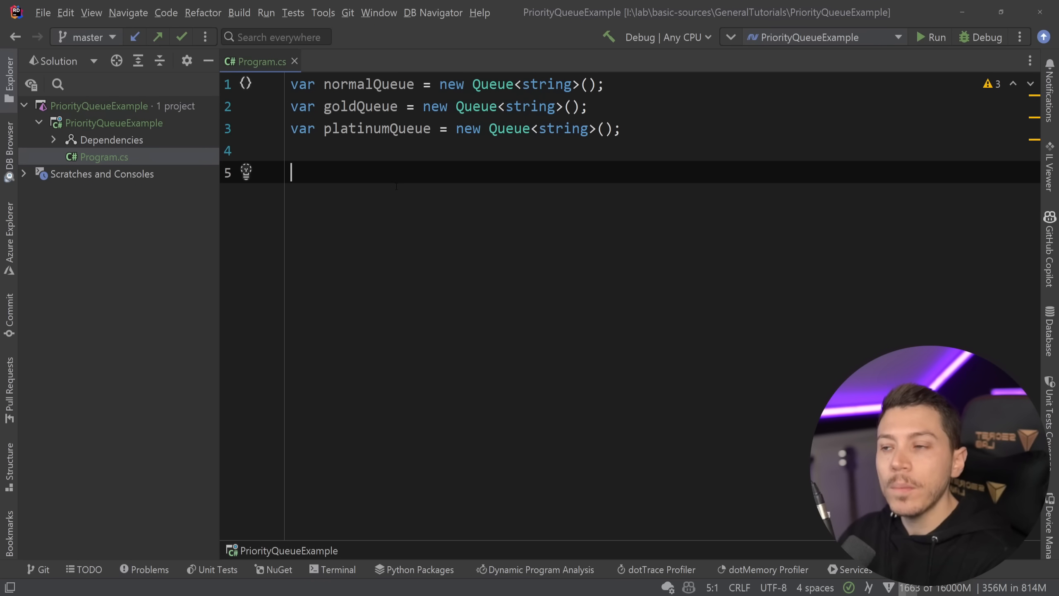
type("normalQueue.Enqueue(\"Mike\");")
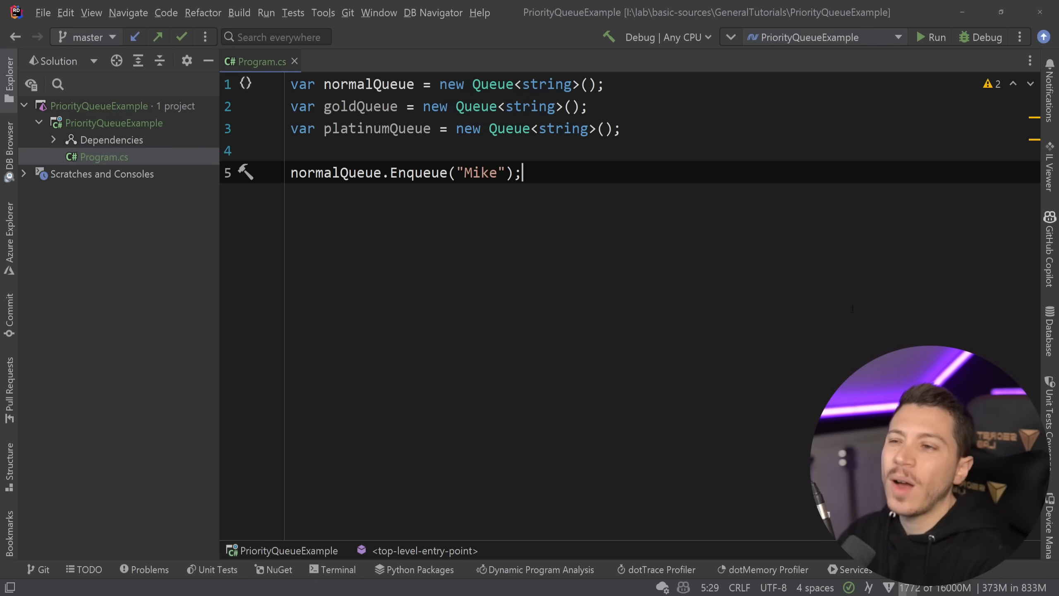
double_click(561, 128)
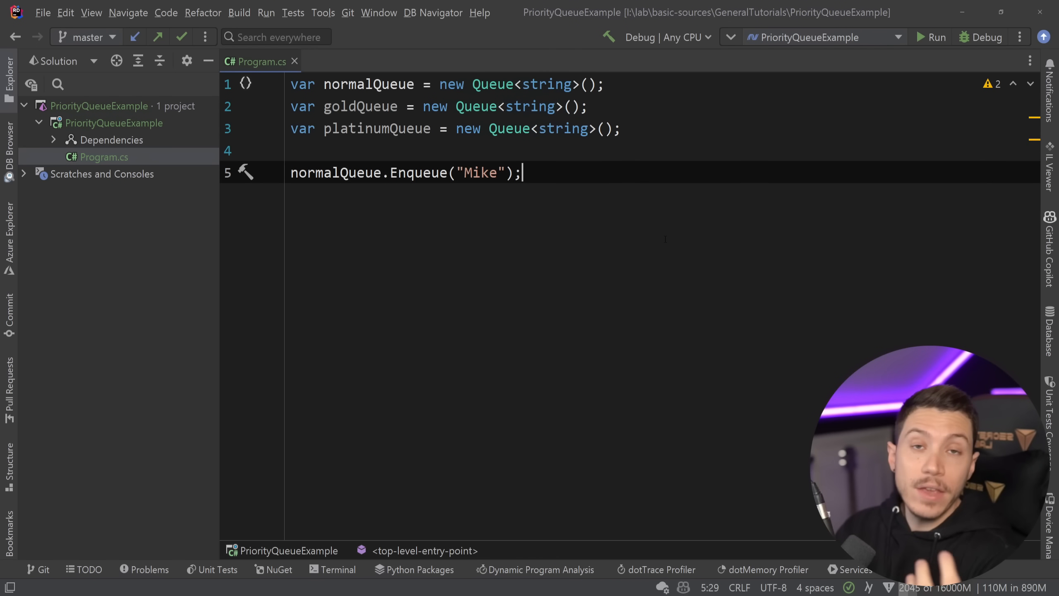
type("platinumQueue.Enqueue(\"Nick\");")
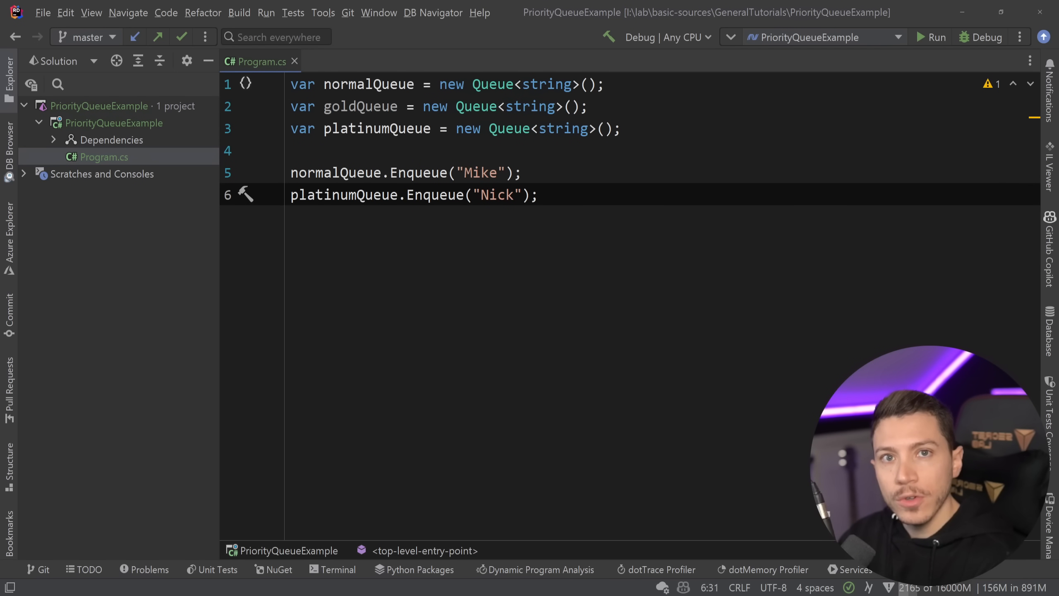
type("goldQueue.Enqueue(\"Kim\");")
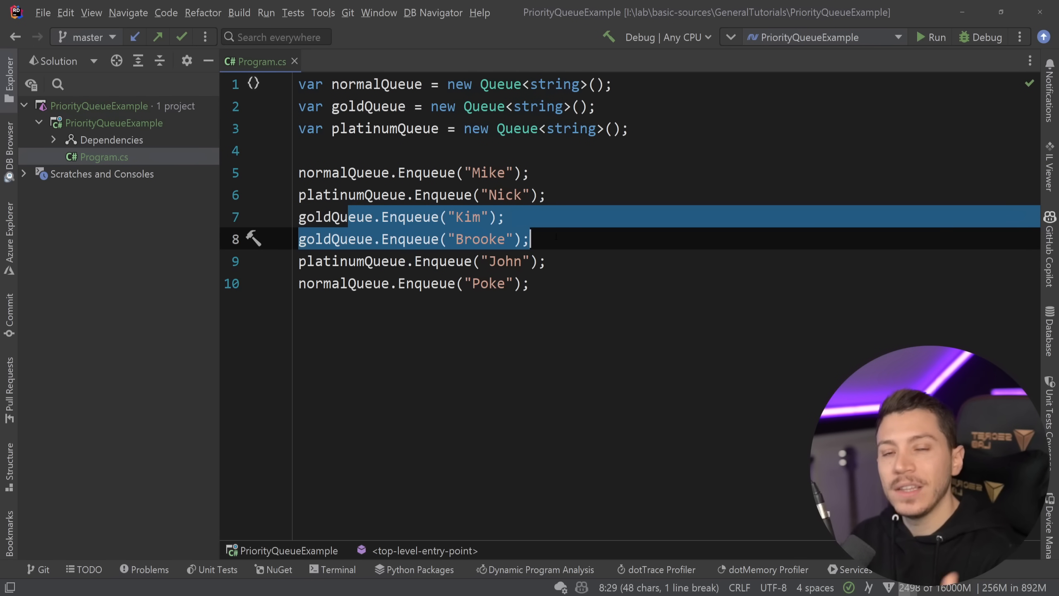
left_click(547, 194)
type("var cts = new CancellationTokenSource();")
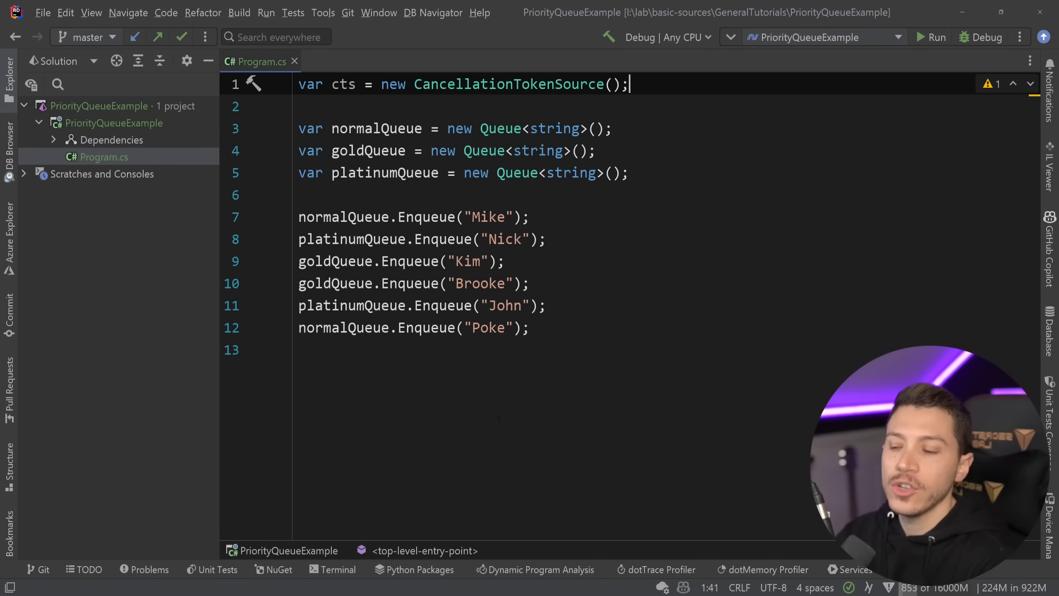
Write a cancellable while loop with Task.Delay(1000) dequeuing platinum, then gold, then normal names
type("while(")
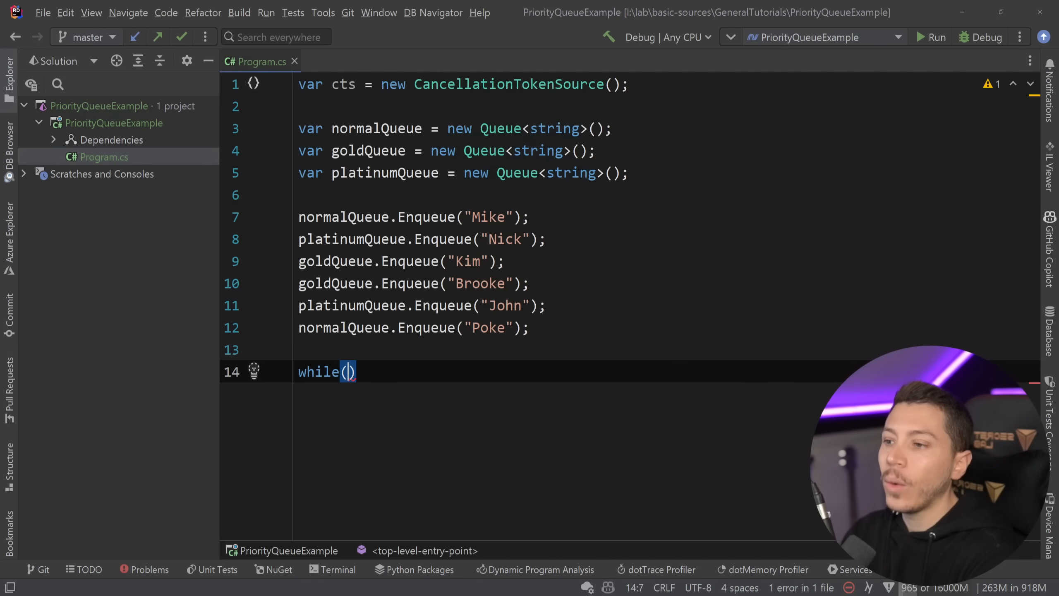
type("!cts.")
type("aw")
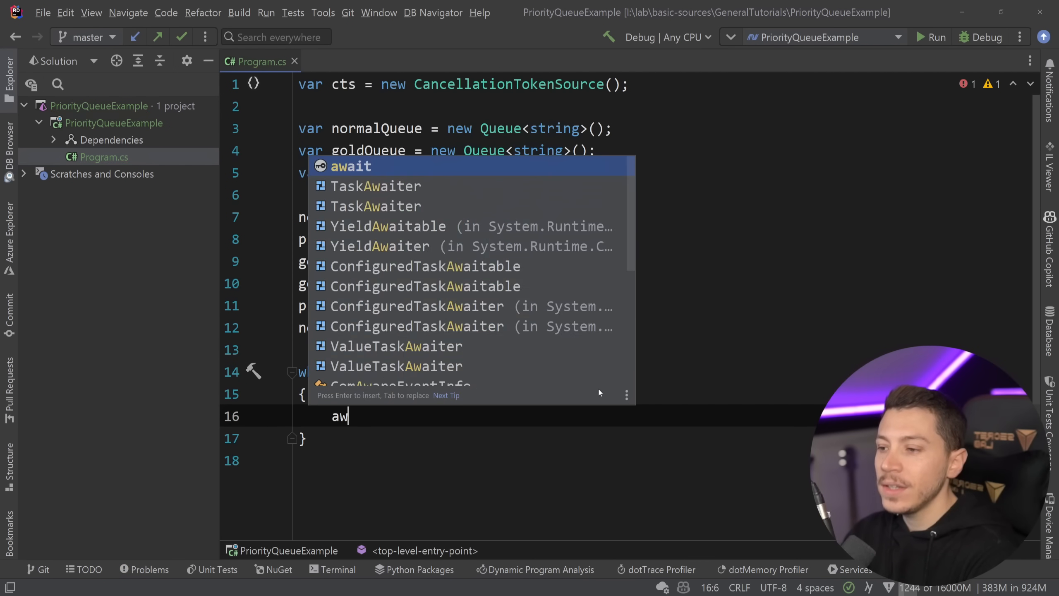
type("ait Task.Delay(1000);")
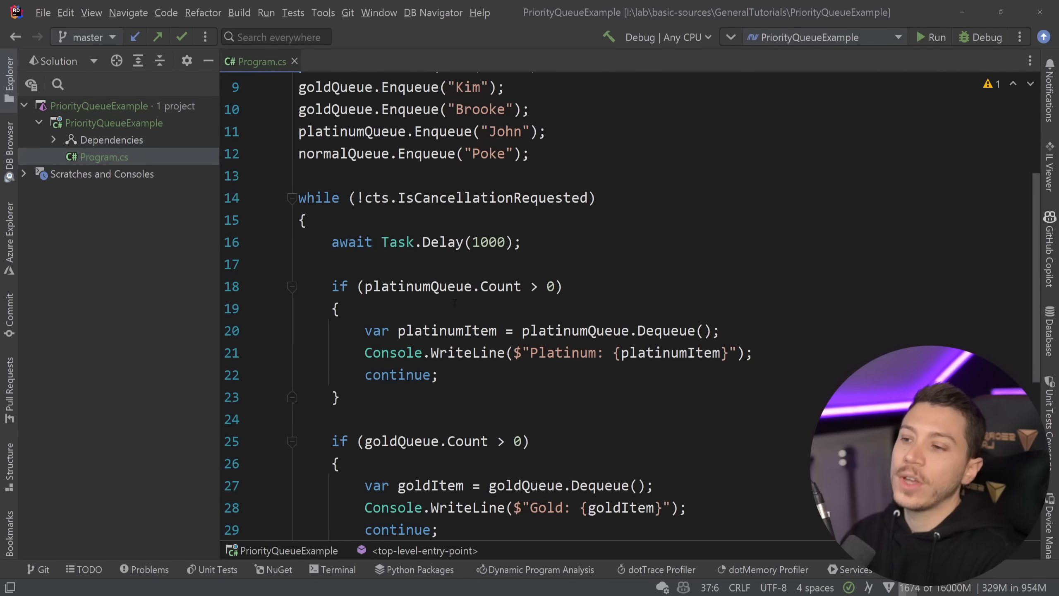
double_click(414, 286)
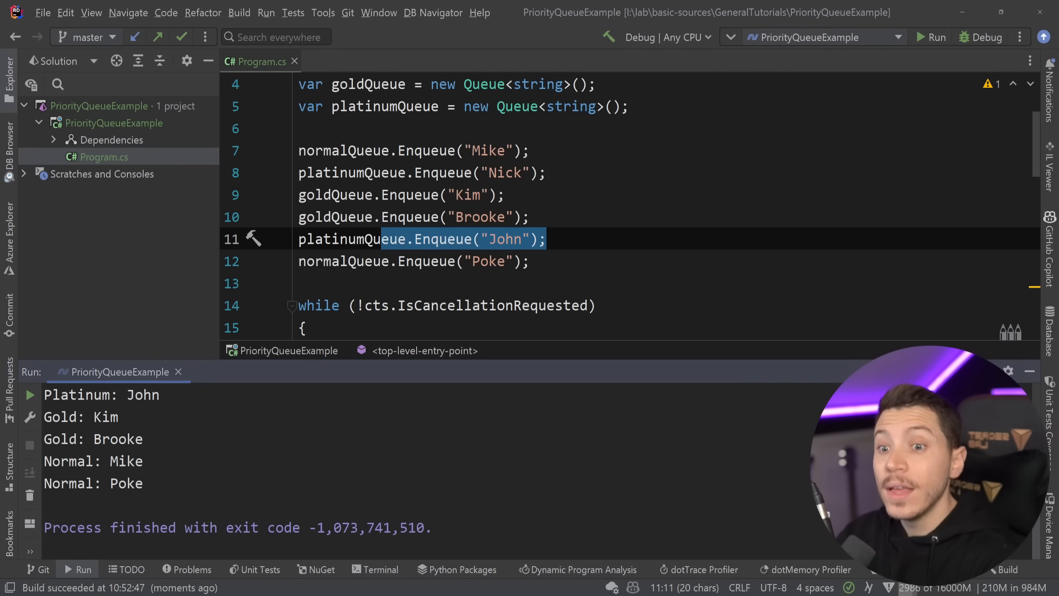
Review the prioritized output, scroll through the code, and begin selecting the old code
scroll("down", 3)
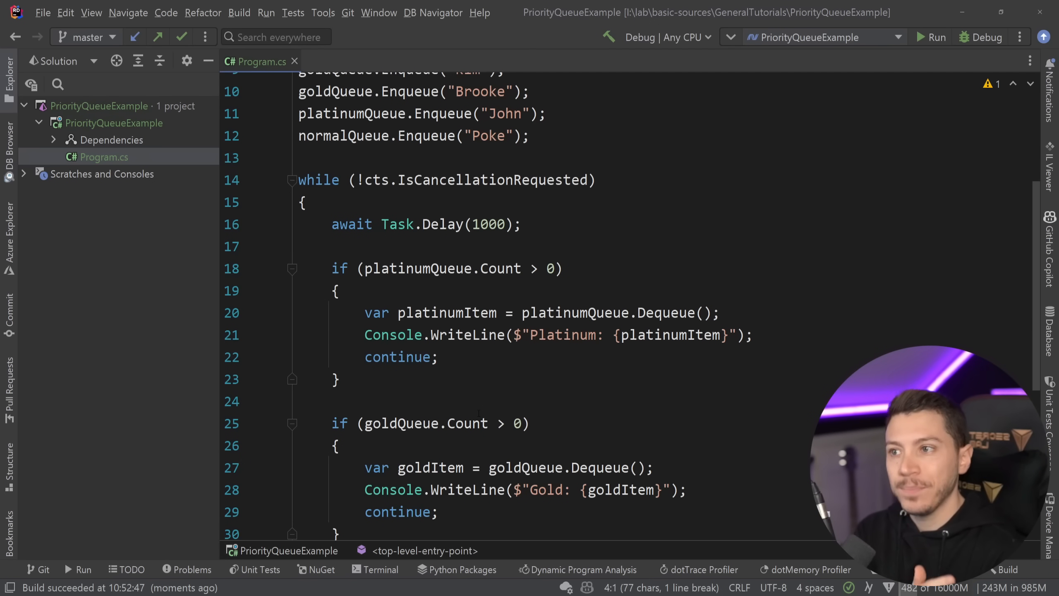
scroll("down", 3)
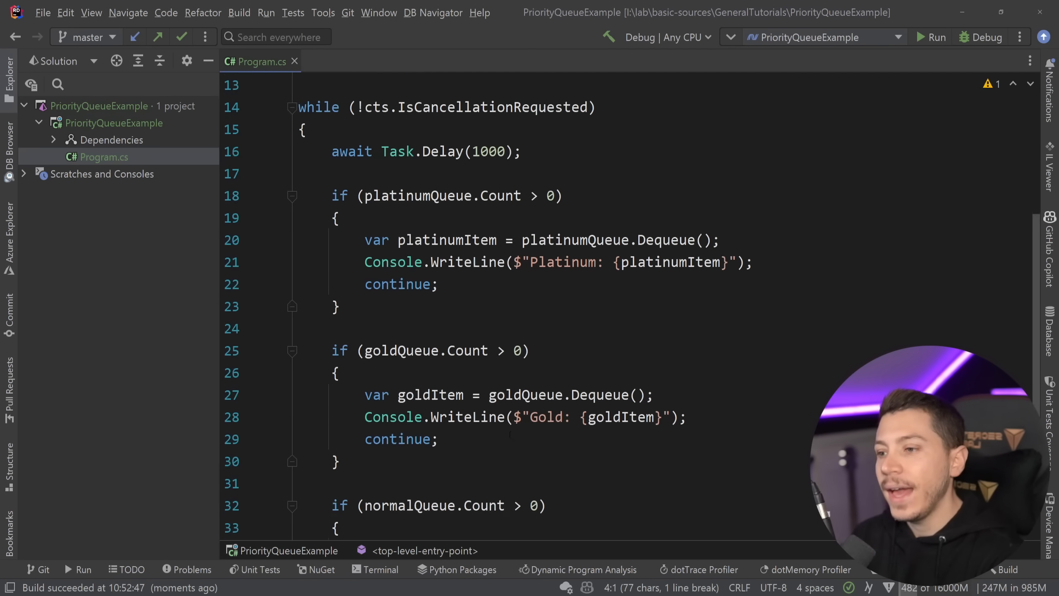
scroll("down", 3)
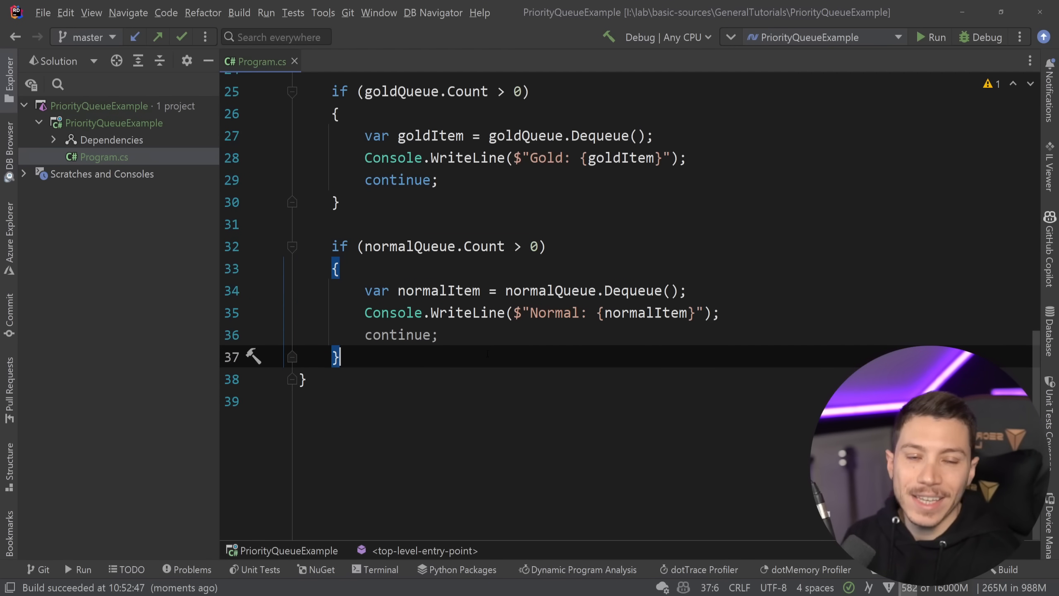
scroll("up", 3)
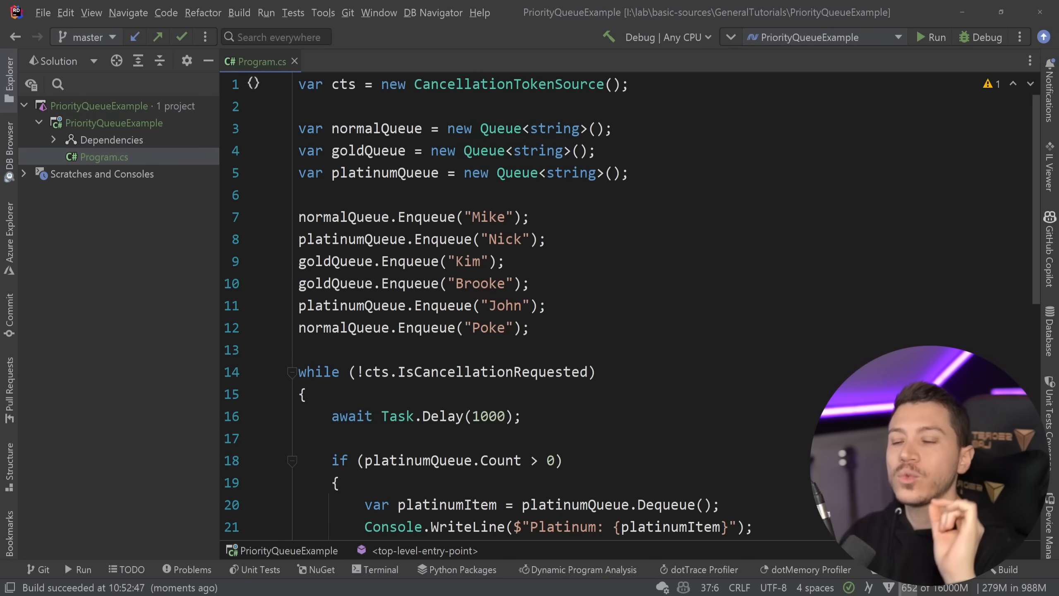
double_click(343, 83)
type("*/")
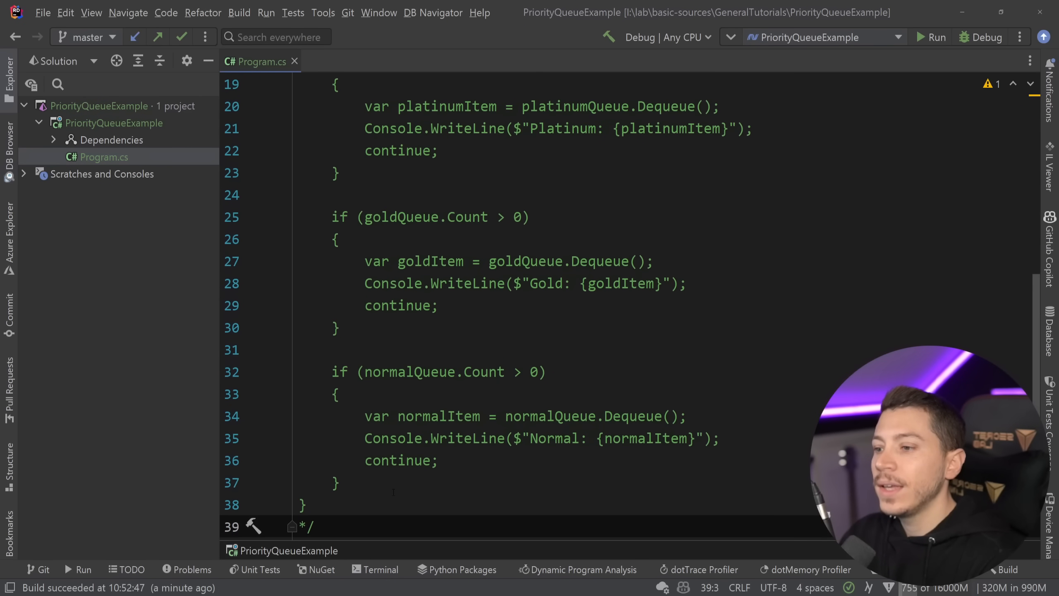
Below the commented-out code, declare var queue = new PriorityQueue<string, int>()
type("v")
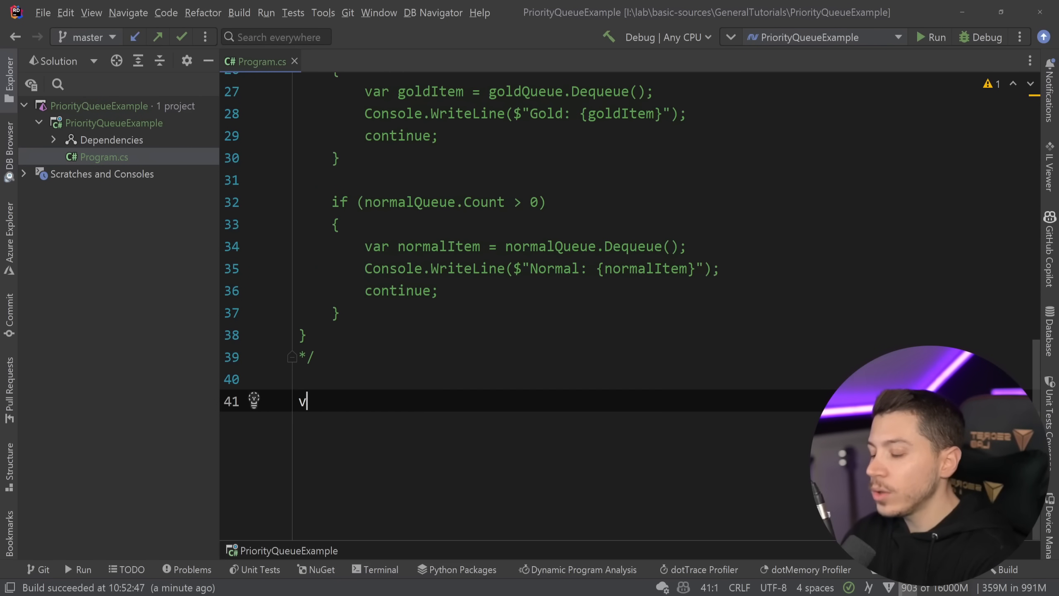
type("ar quo")
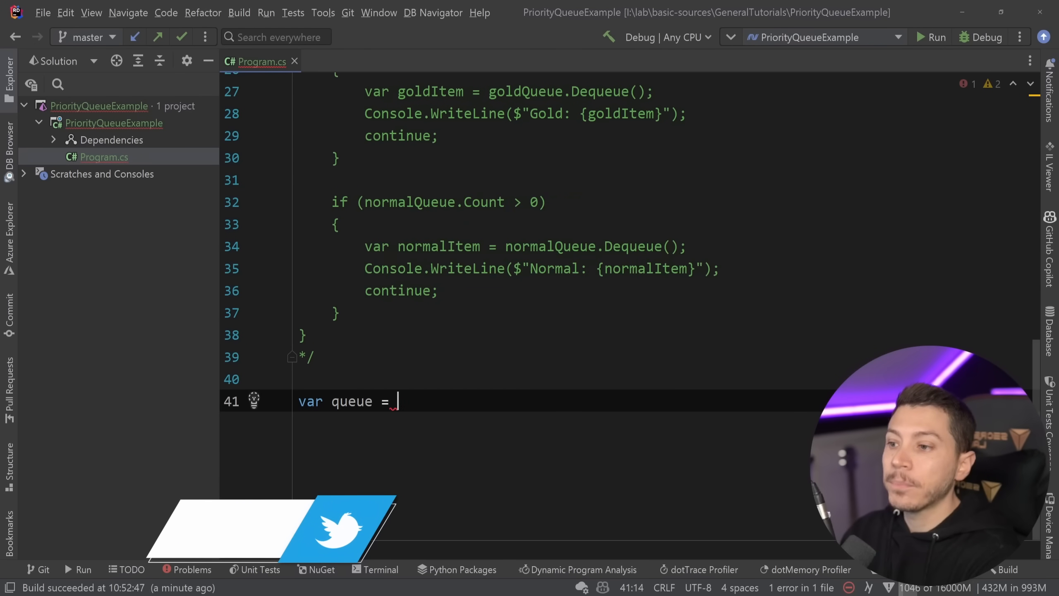
type("new PriorityQueue<>(")
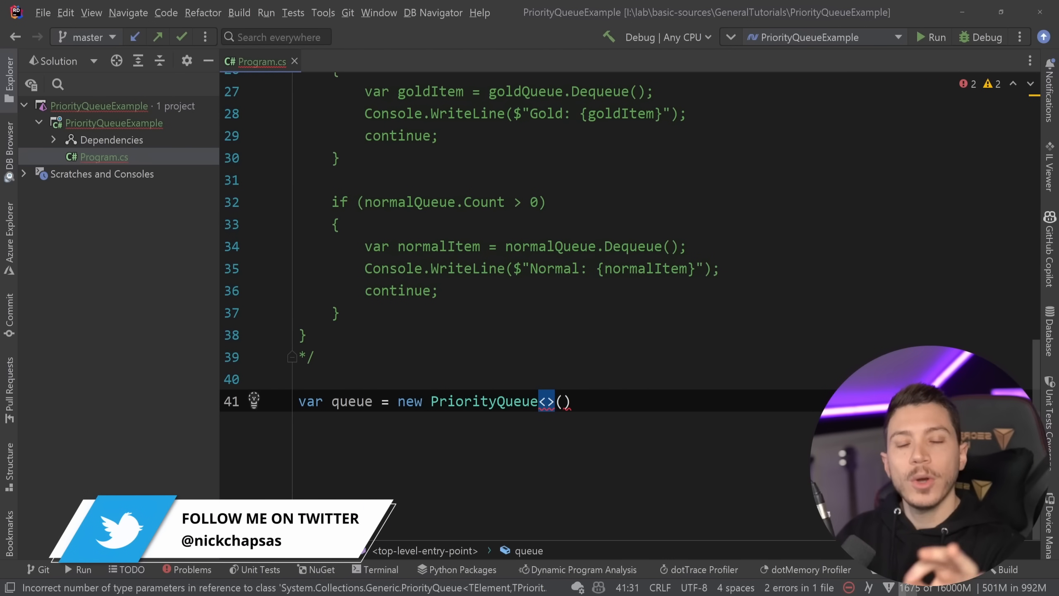
type("string,")
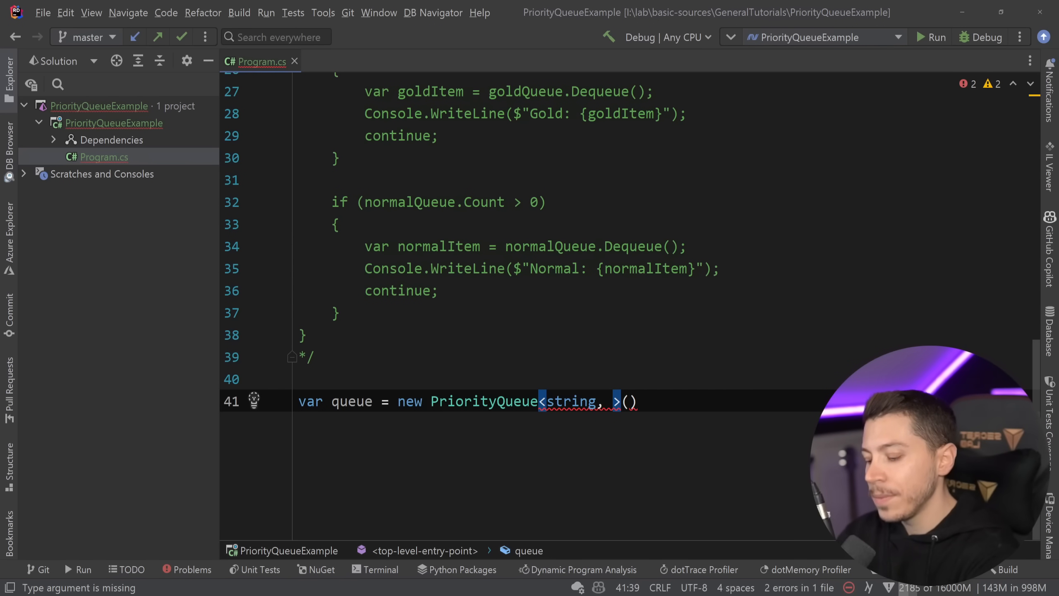
type("int")
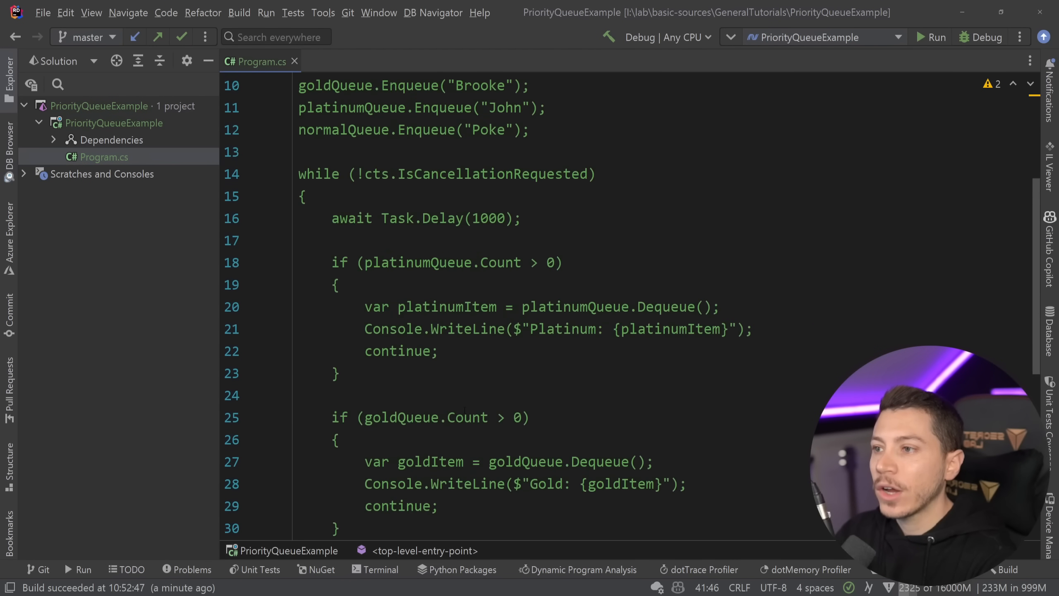
Enqueue each name with a numeric priority such as 3 and print dequeued items
scroll("down", 3)
type("queue.Enqueue(\"Mike\");")
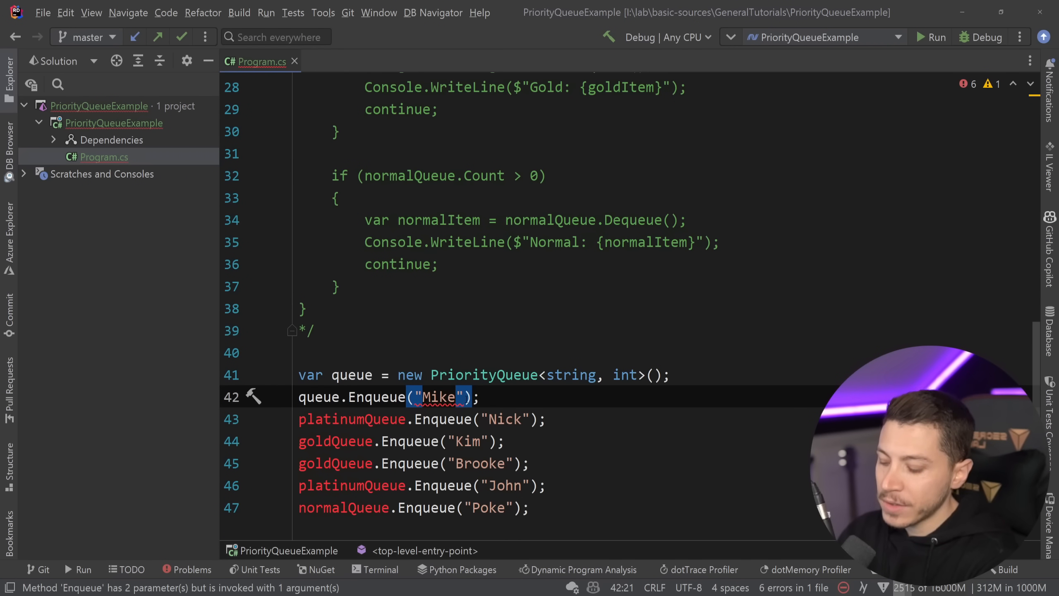
type(", 3")
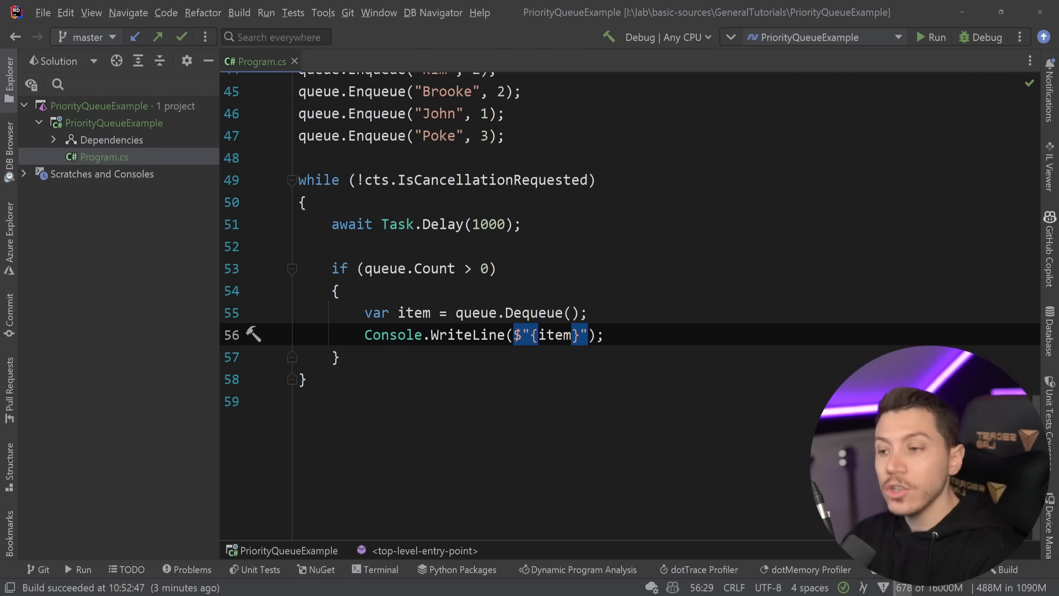
Declare record User(string Name) at the bottom, keeping Console.WriteLine($"{item}") in the loop
type("record")
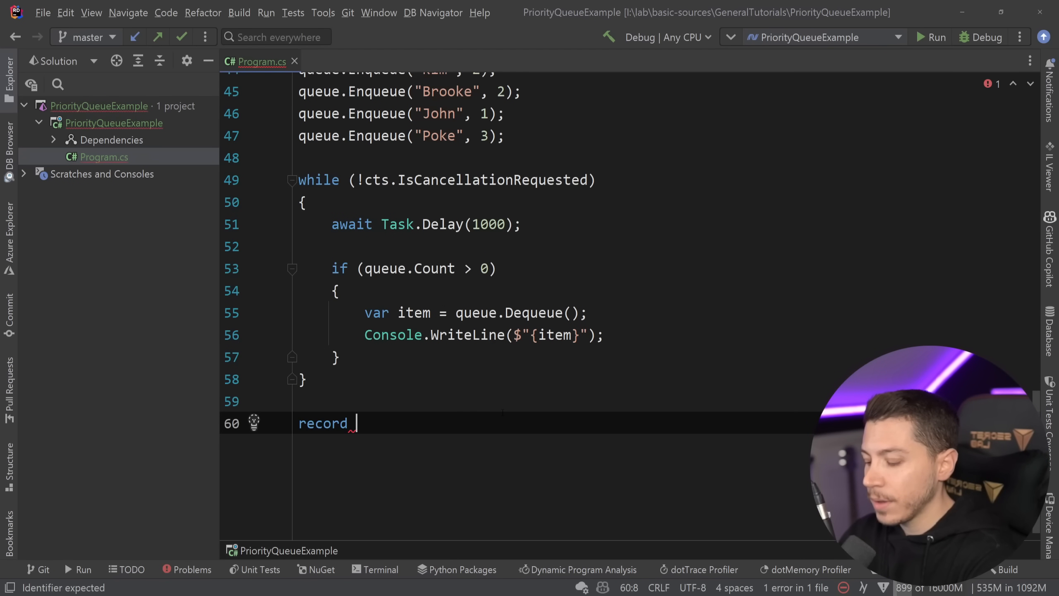
type("Us")
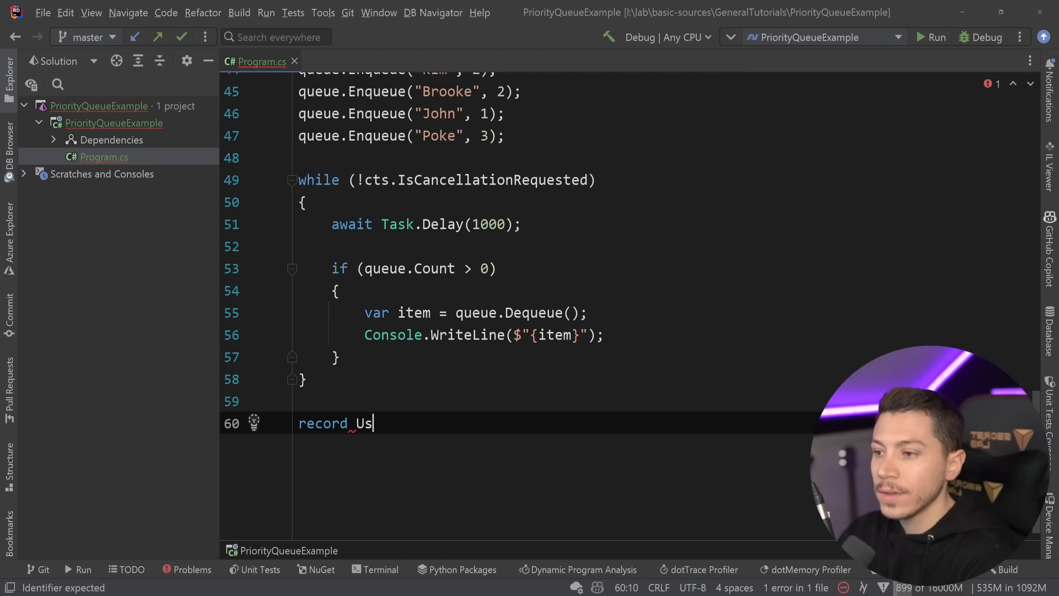
type("er(string Name)")
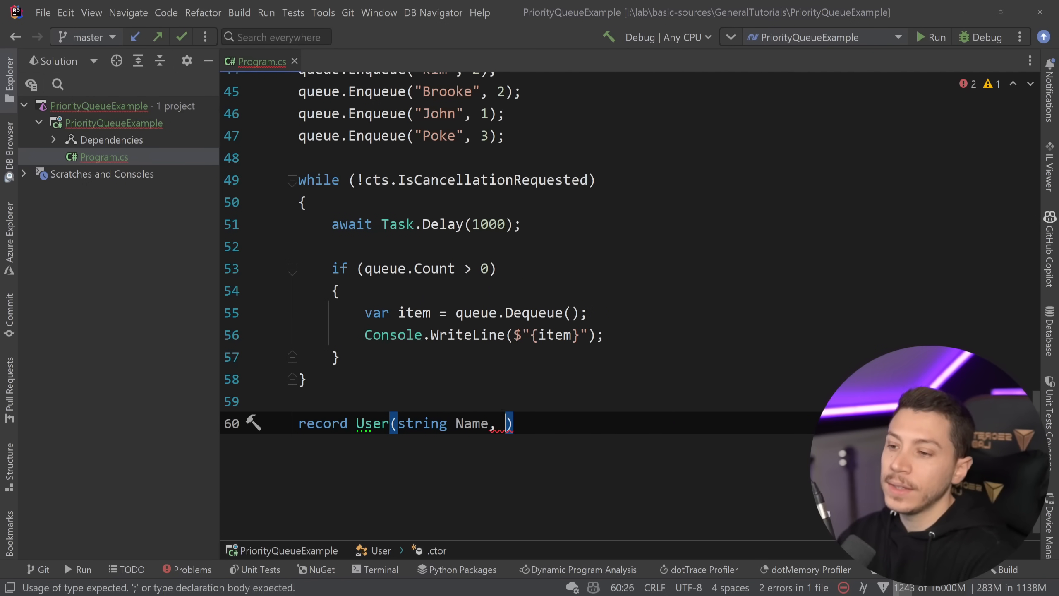
type("int)")
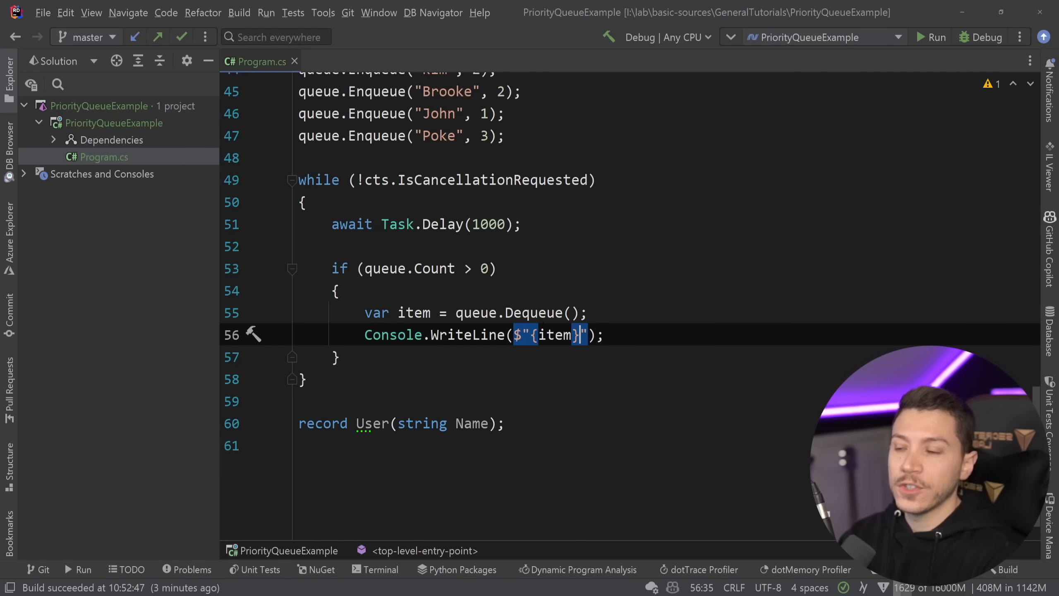
type("Normal")
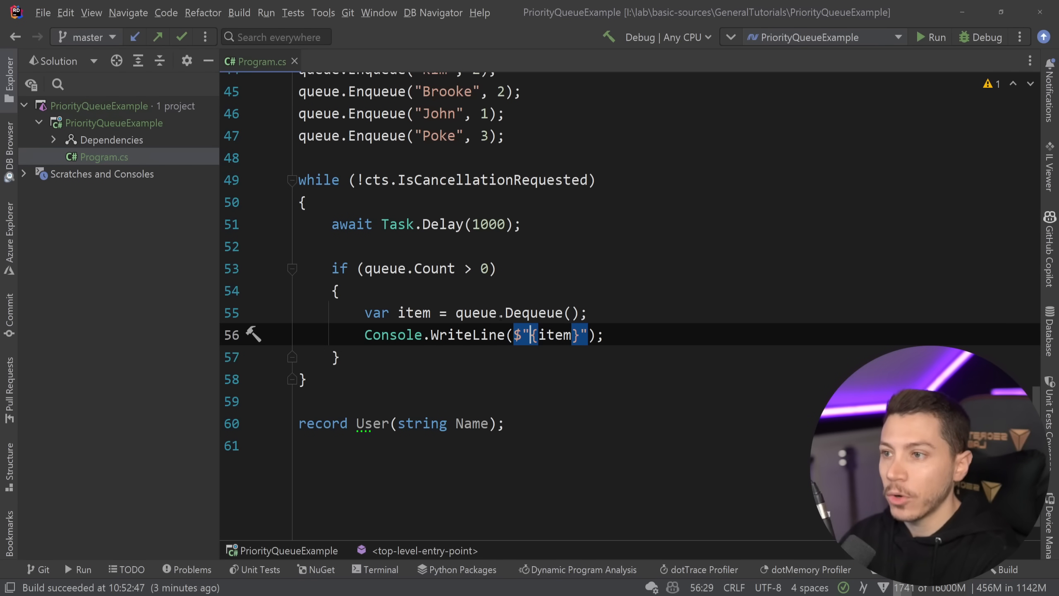
scroll("up", 3)
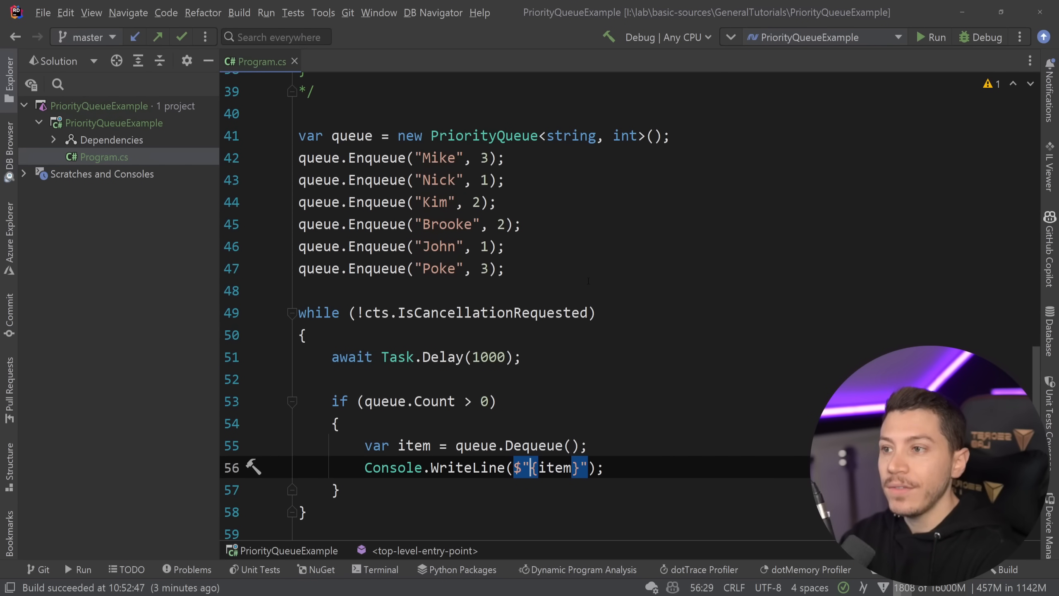
Check the earlier tiered run output, then run the integer-priority queue version
left_click(935, 38)
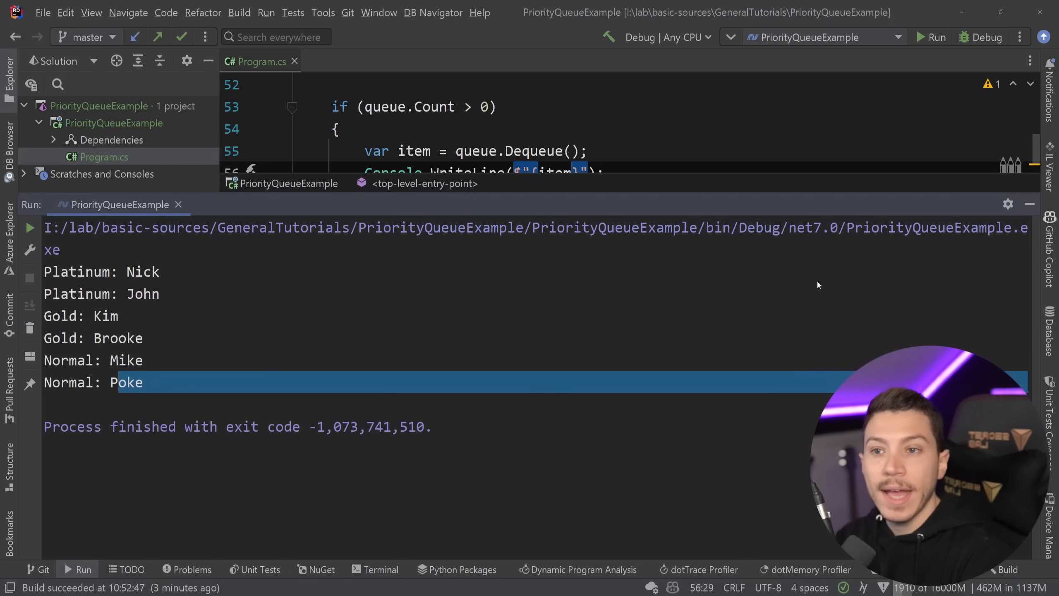
mouse_move(936, 37)
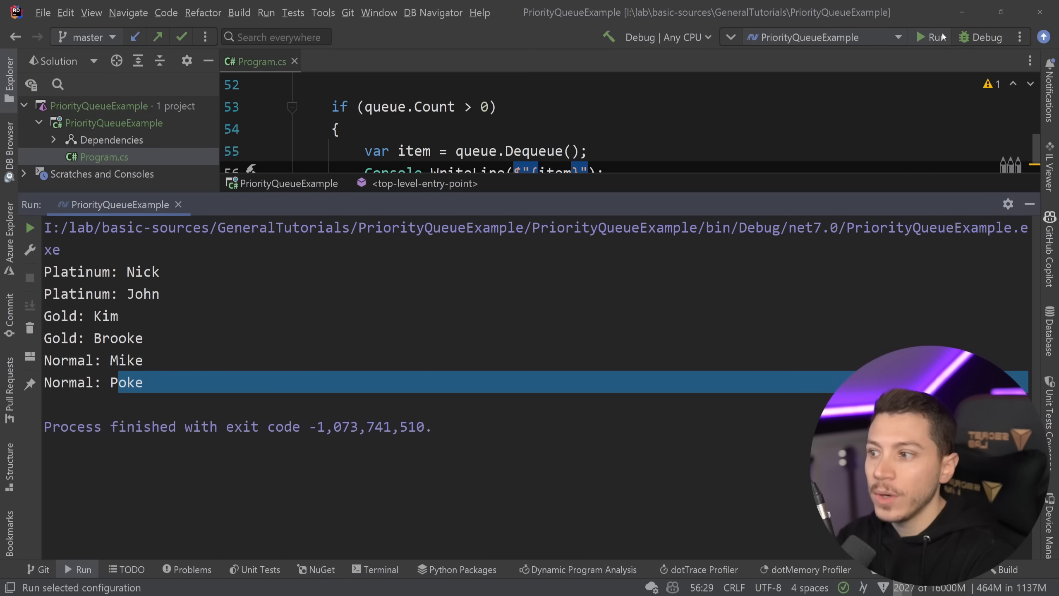
left_click(935, 37)
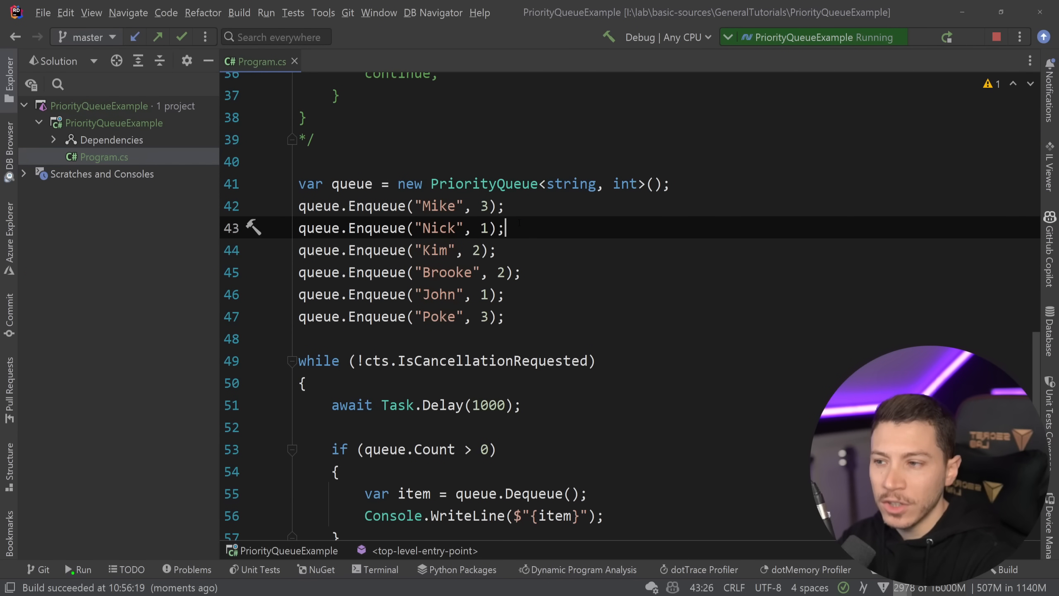
scroll("down", 3)
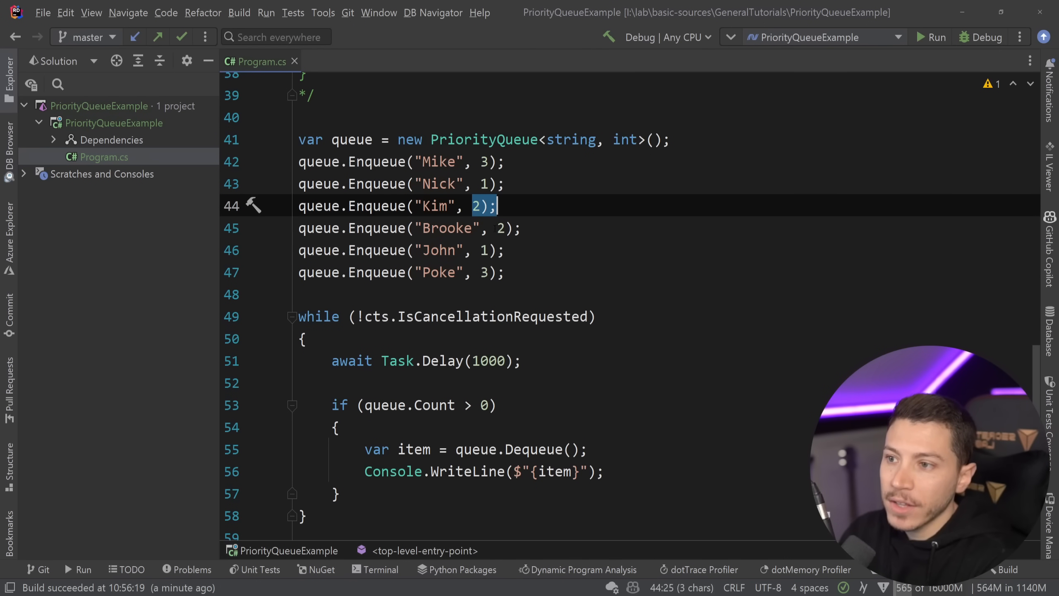
left_click(935, 37)
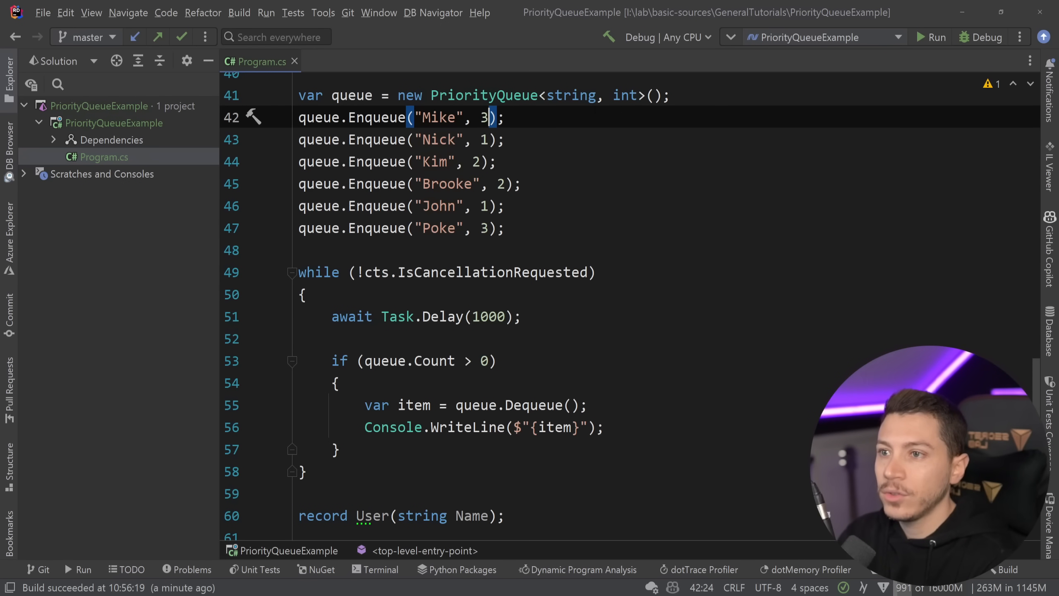
Switch to double priorities (3.0, 1.0, 2.0, 2.1, 1.1, 3.1) and run the program
type("double")
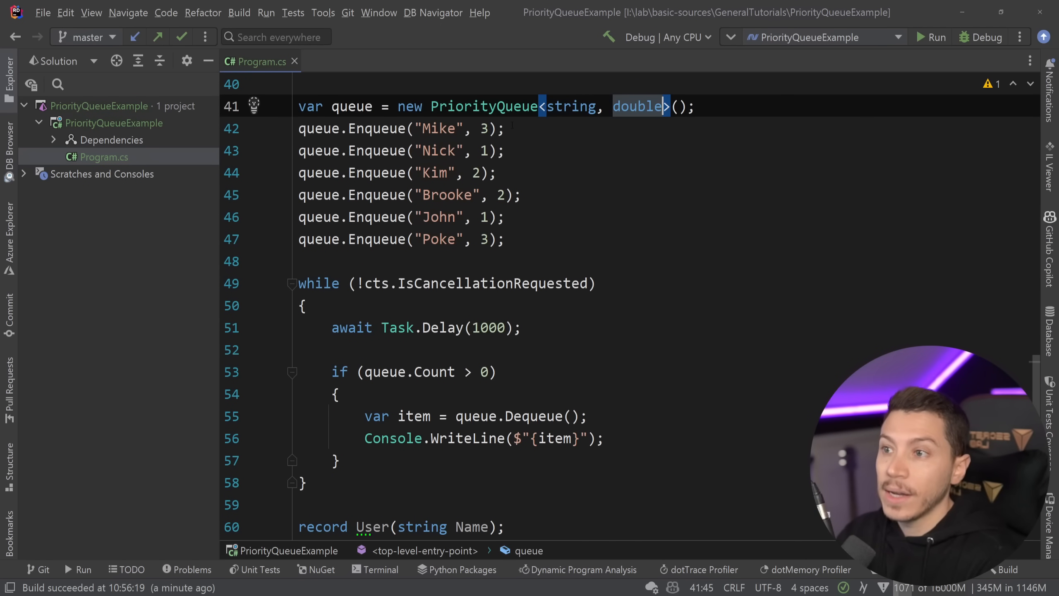
type(".1")
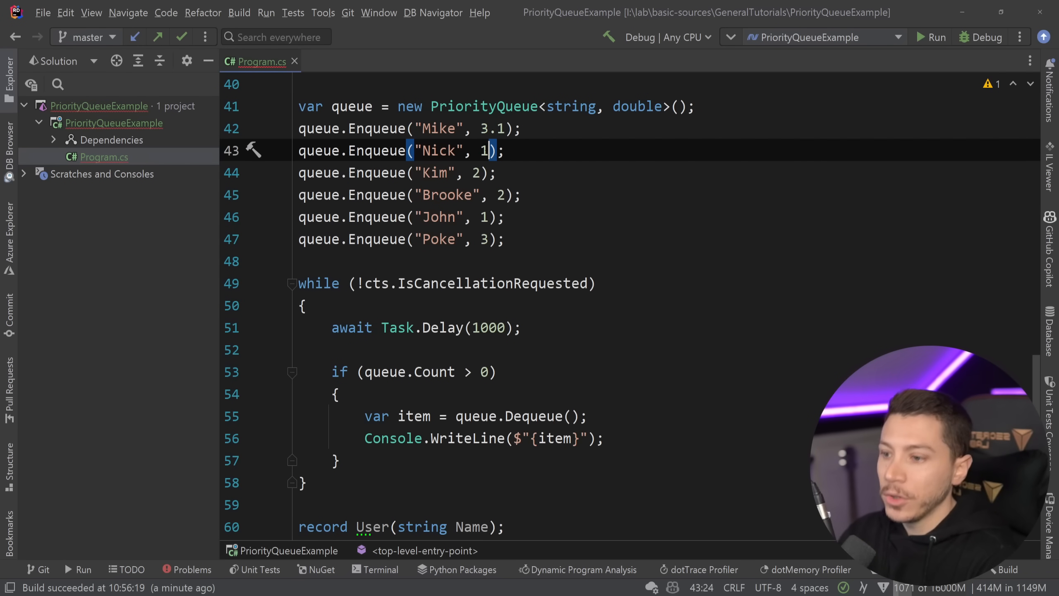
type(".0")
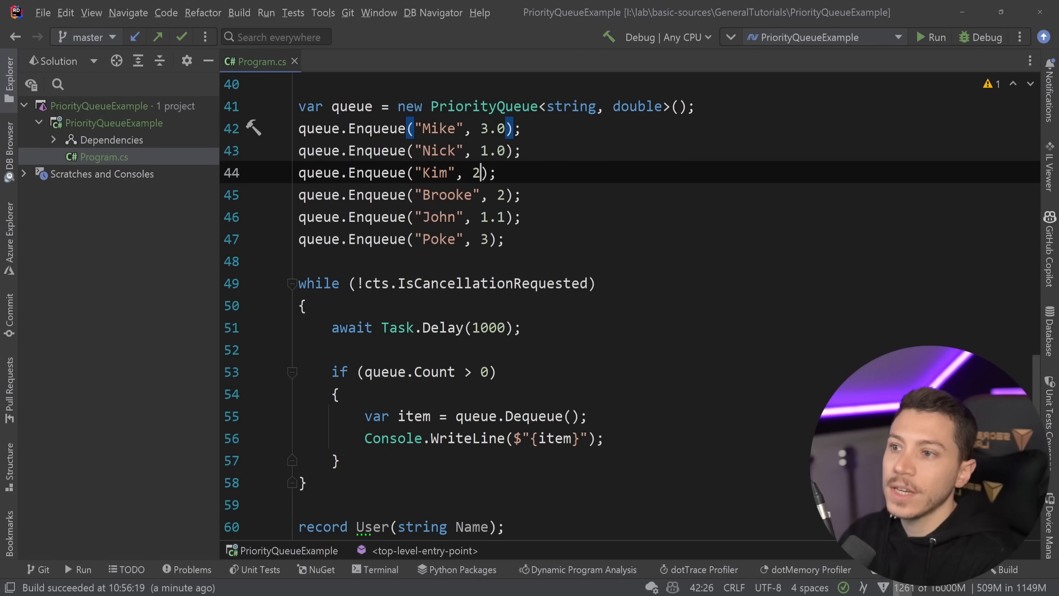
type(".0")
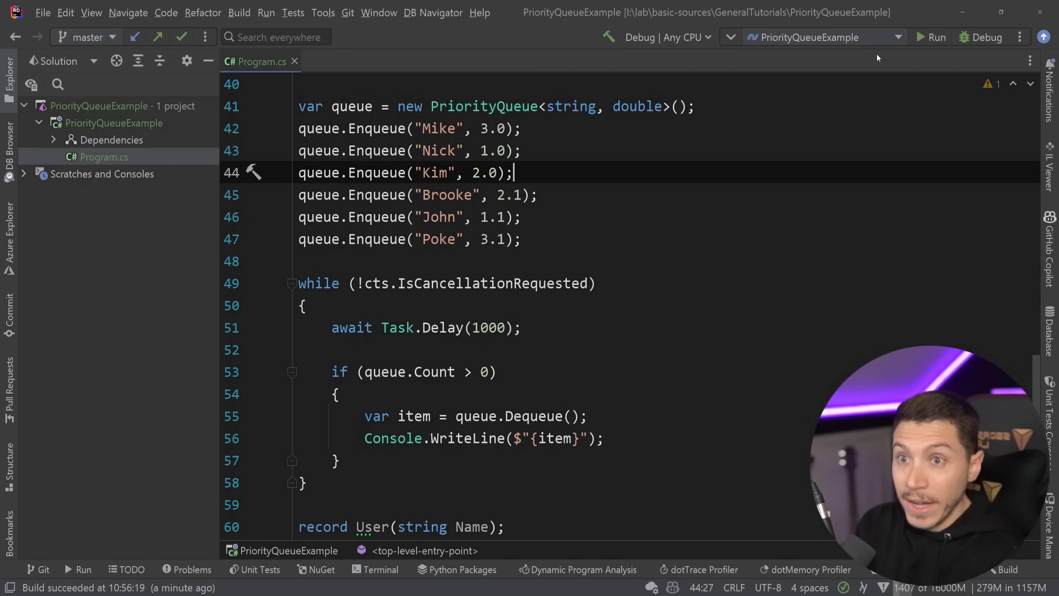
left_click(935, 37)
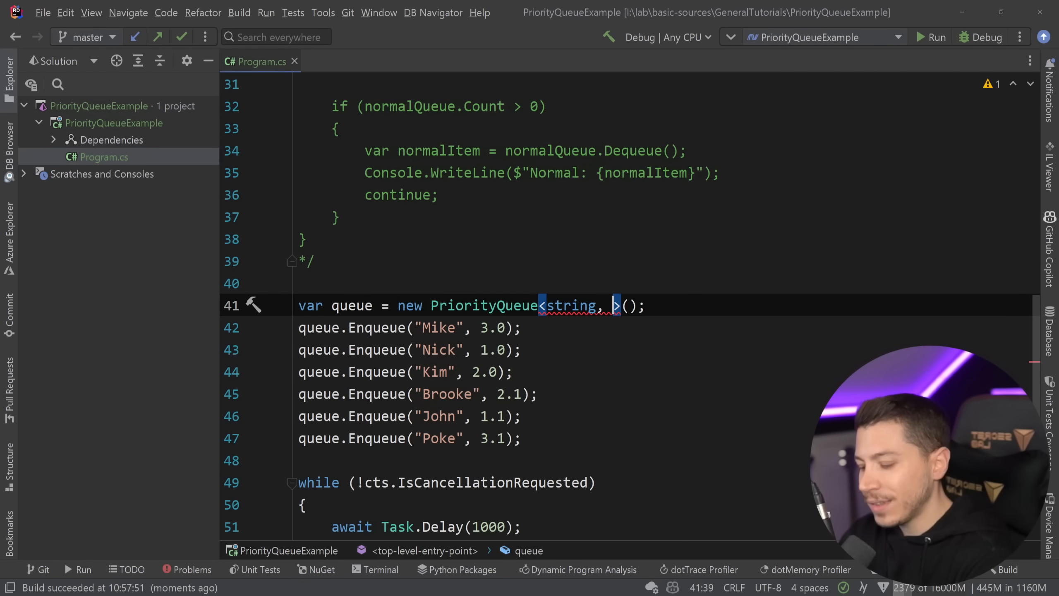
Use (int, long) tuple priorities, pairing each name's level with Stopwatch.GetTimestamp()
type("int")
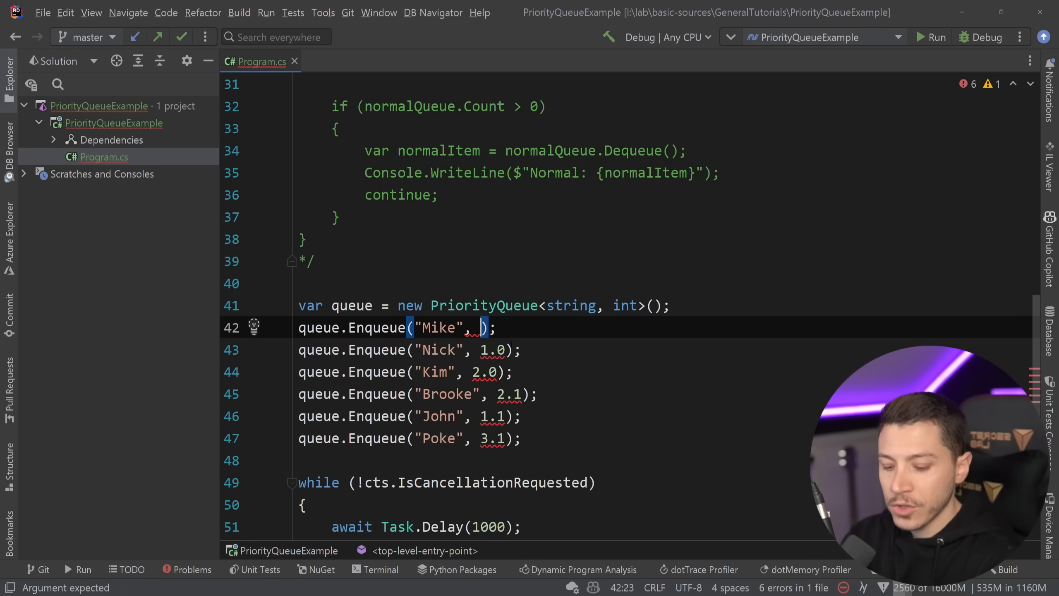
type("3")
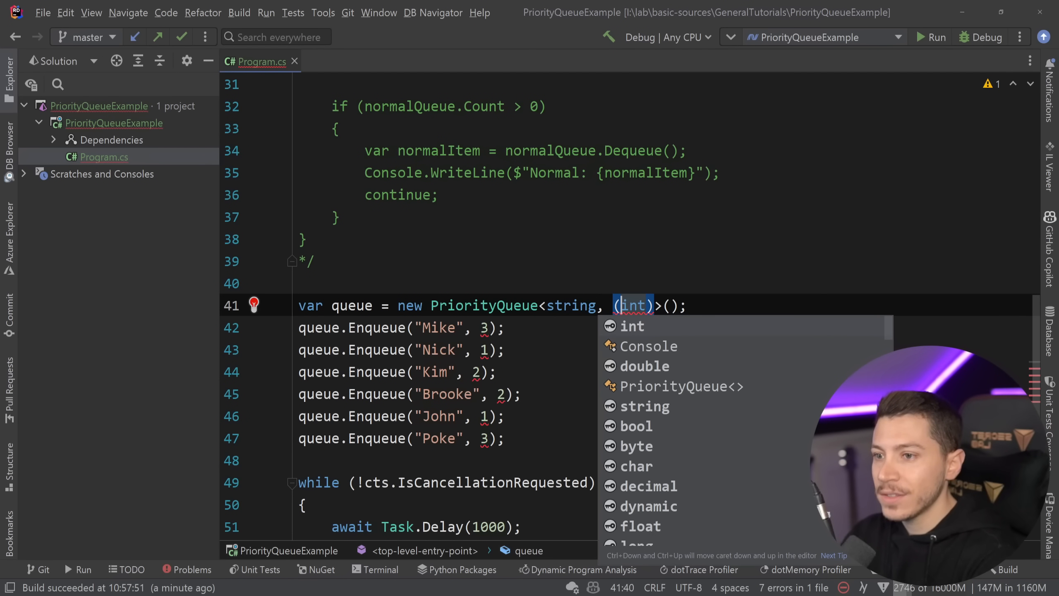
type(", long")
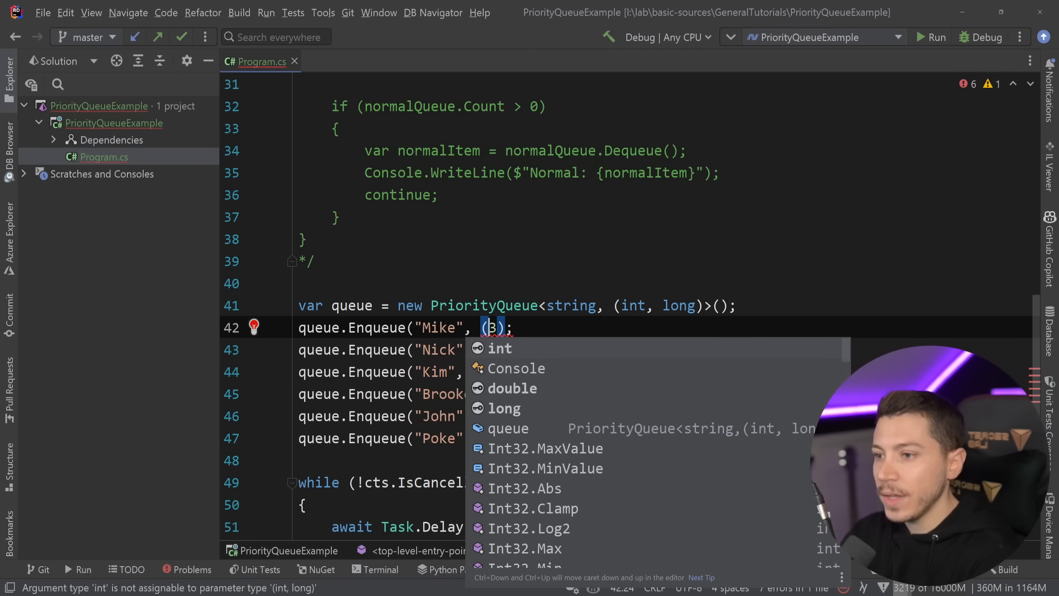
type(", Stopwatch.GetTimestamp())")
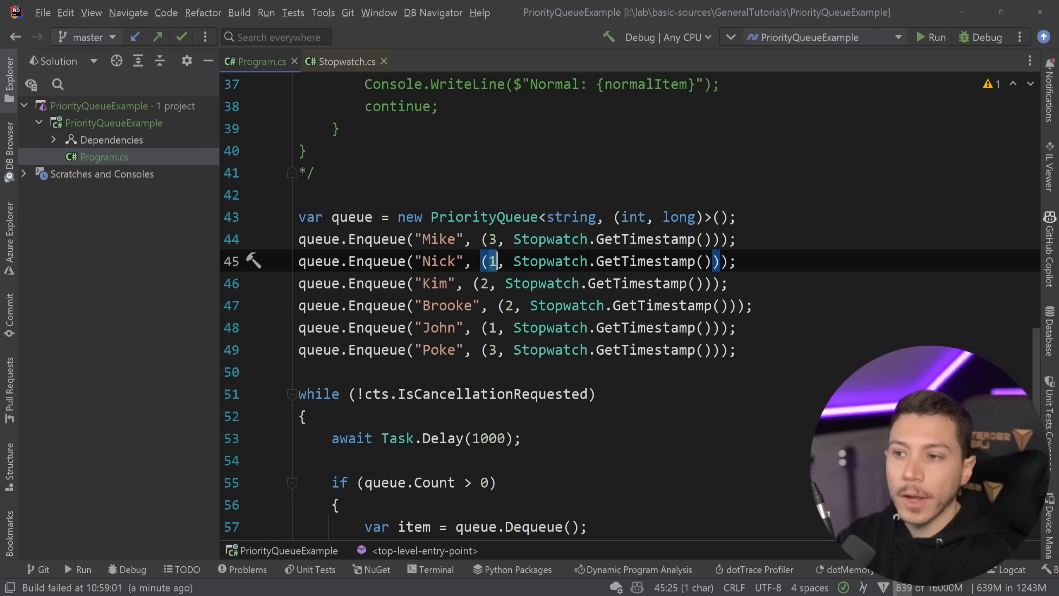
Run the timestamp tuple version, confirm the order Nick, John, Kim, Brooke, Mike, Poke, and close the output
left_click(936, 37)
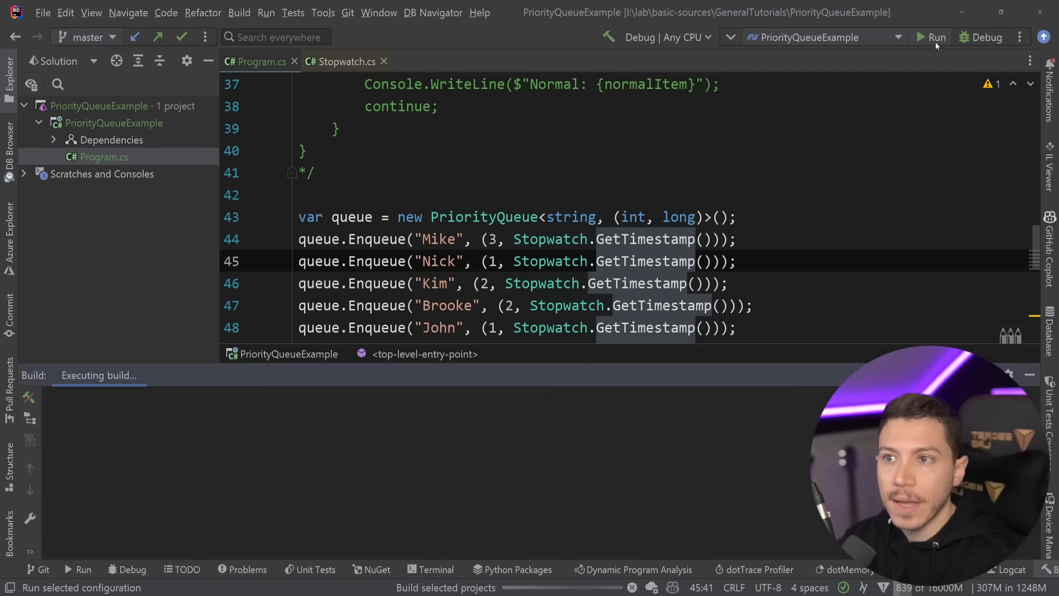
left_click(935, 38)
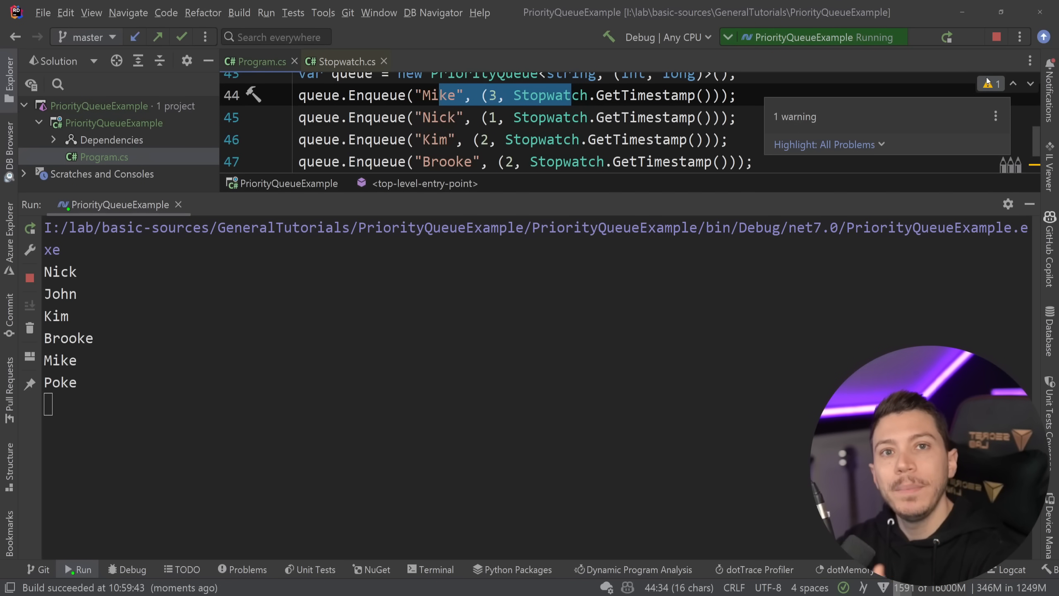
left_click(996, 37)
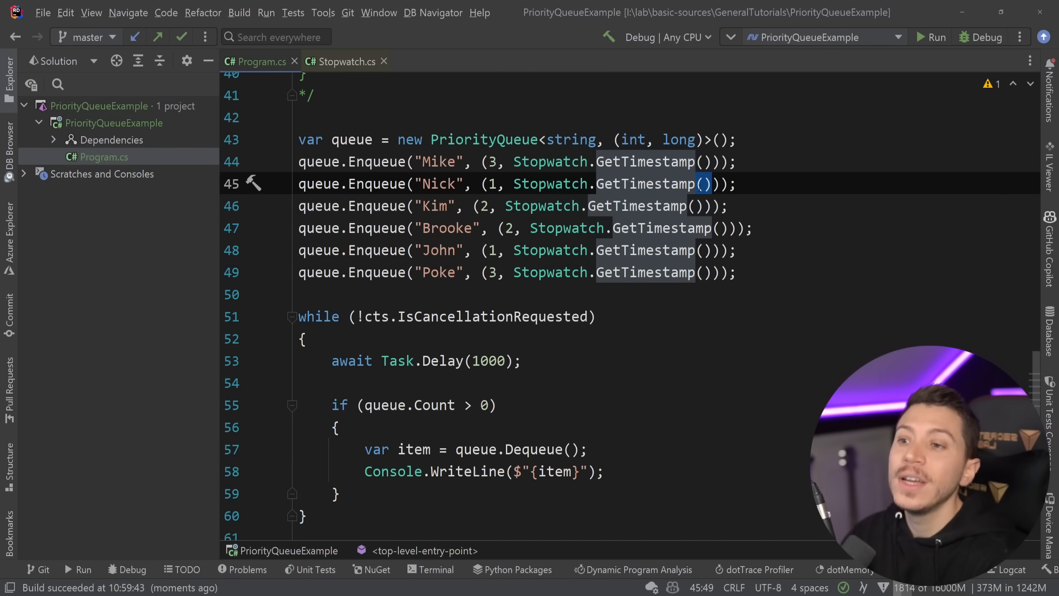
mouse_move(282, 371)
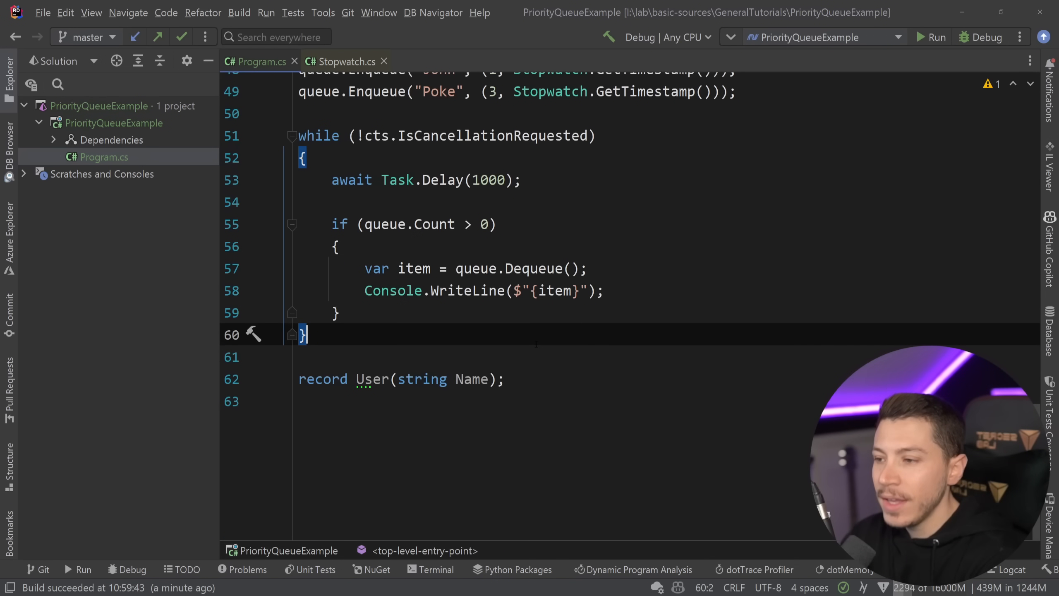
Declare enum Status { Normal, Gold, Platinum } and use Status.Normal/Gold/Platinum as each name's priority
type("cl")
type("N")
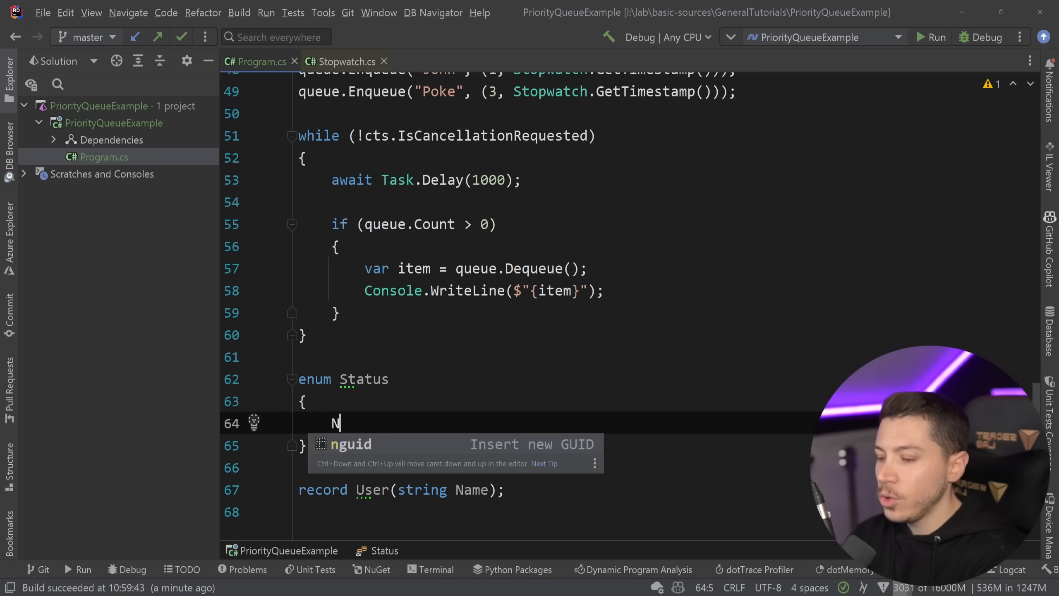
type("ormal,")
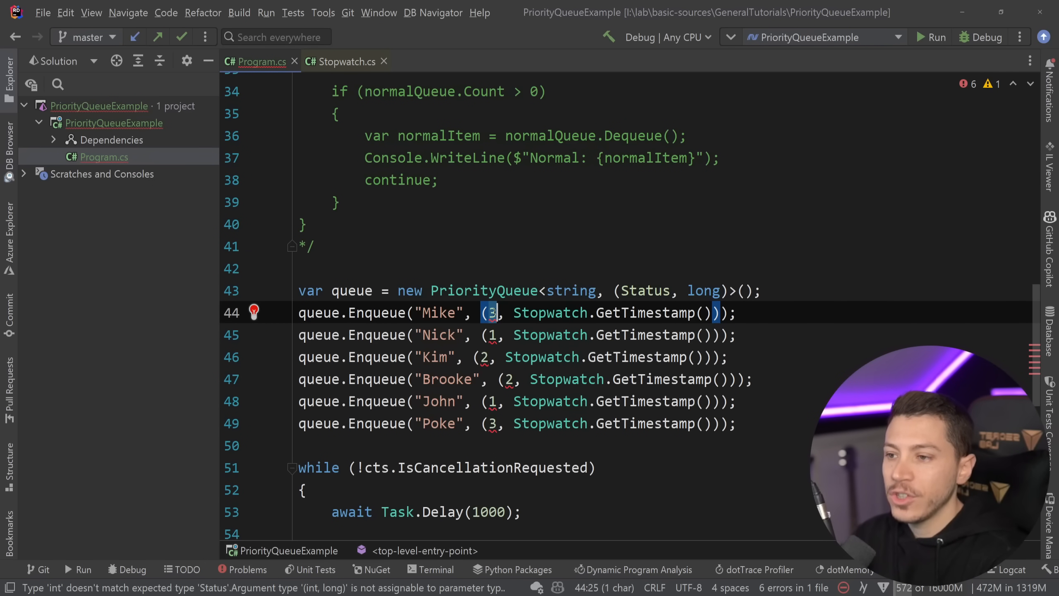
type("Status.Normal")
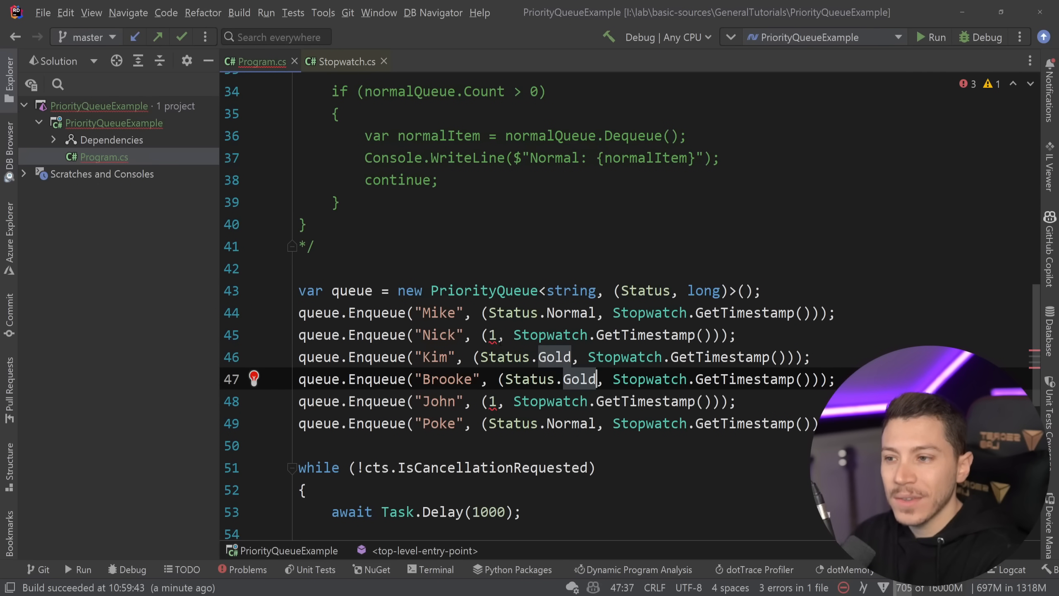
type("Status.Platinum")
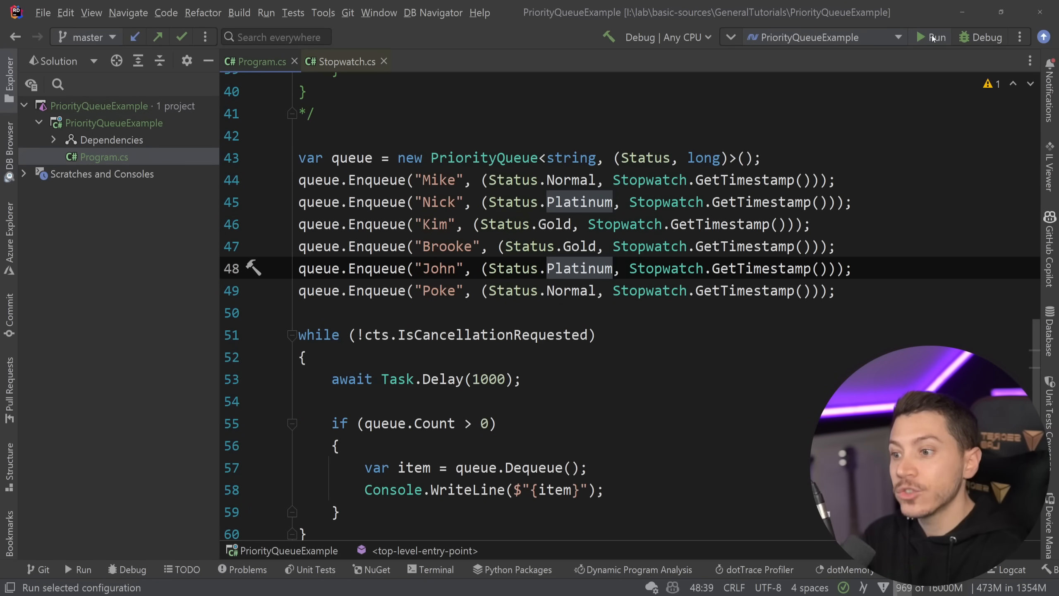
Run with Status priorities, then renumber the enum Normal = 3, Gold = 2, Platinum = 1 and stop
left_click(935, 37)
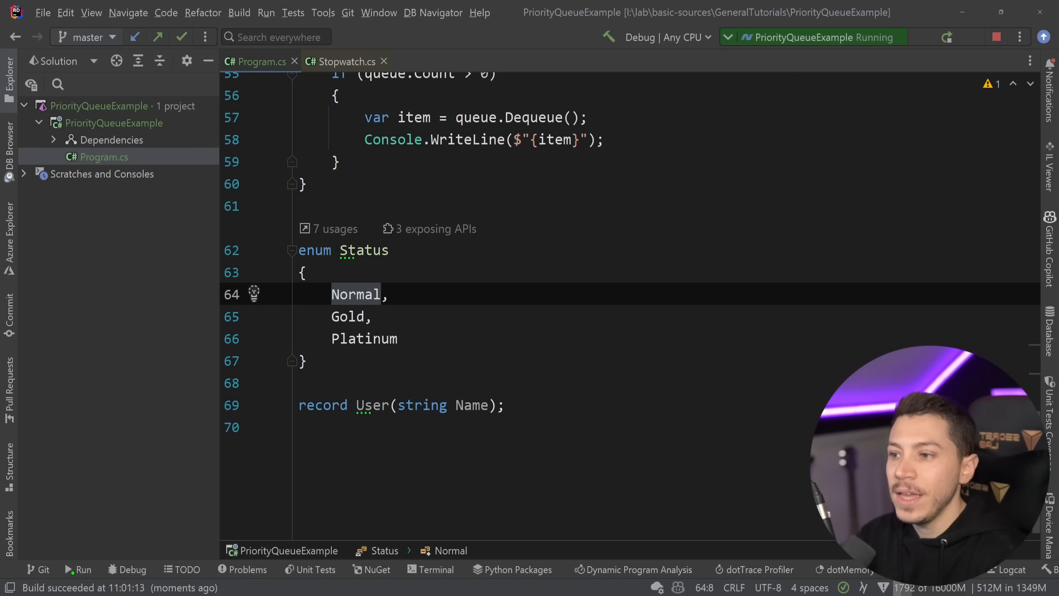
mouse_move(363, 338)
type(" = ")
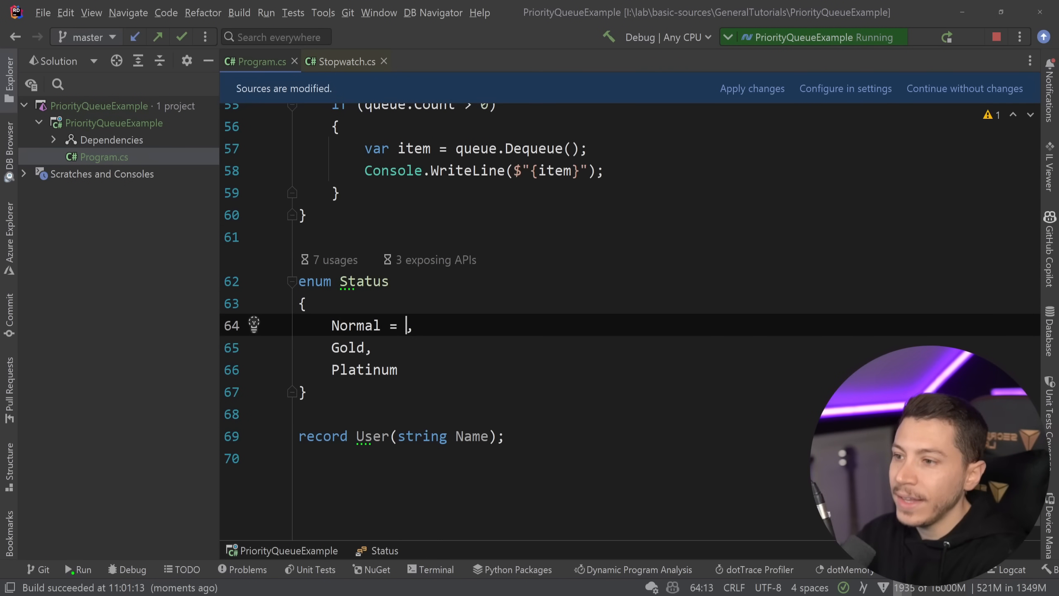
type("3")
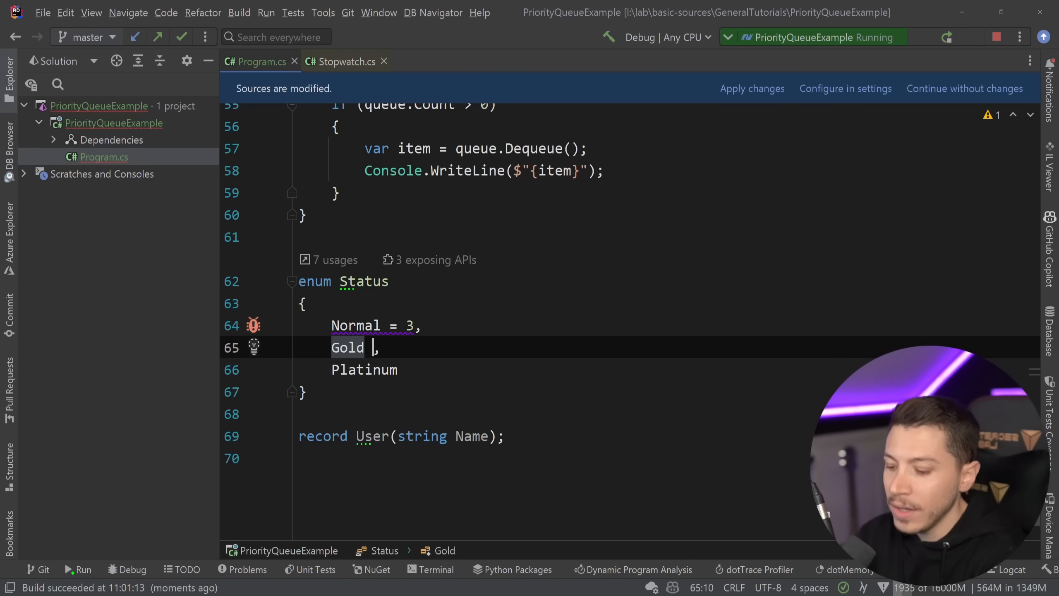
type("= 2,")
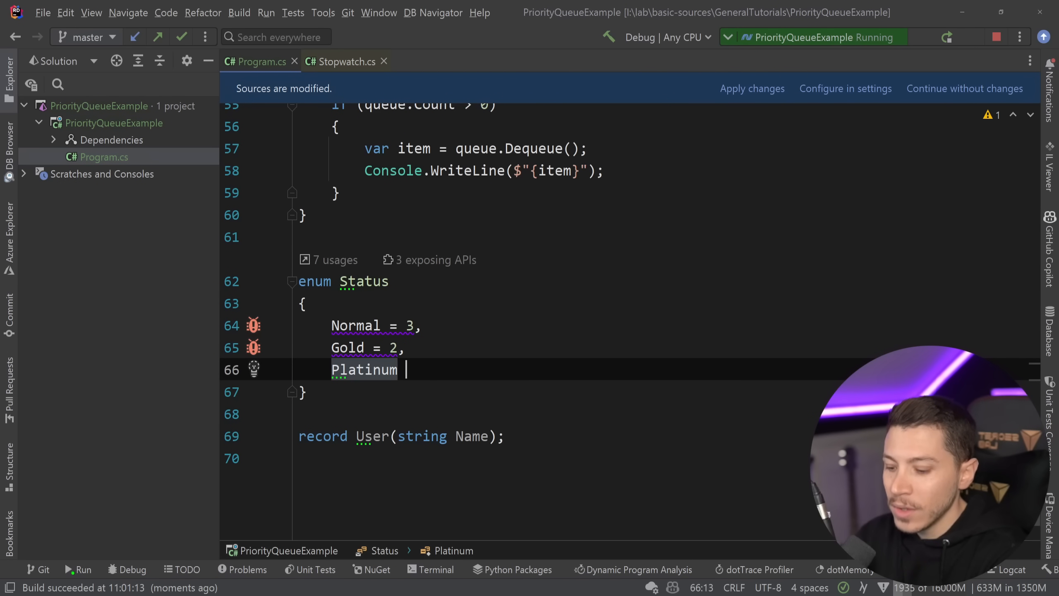
type("= 1")
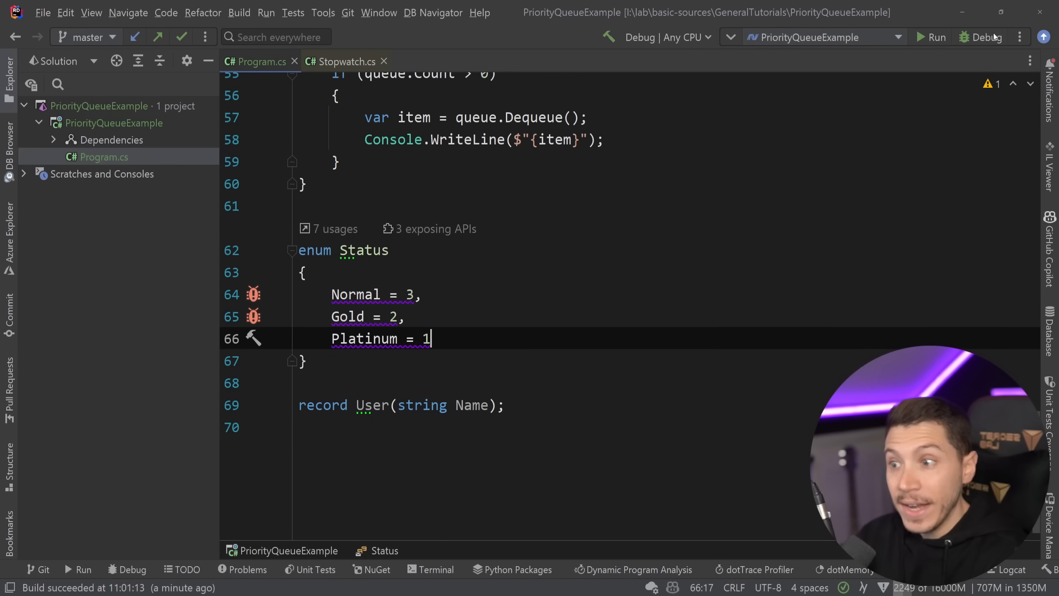
left_click(935, 37)
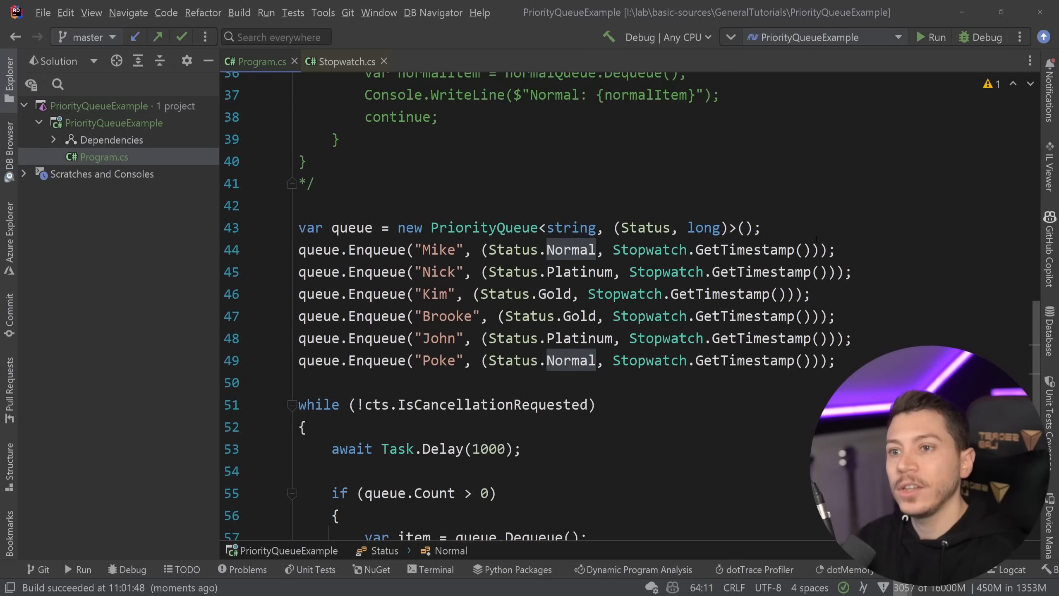
Declare class StatusComparer : IComparer<(Status, long)>
scroll("down", 3)
type("class")
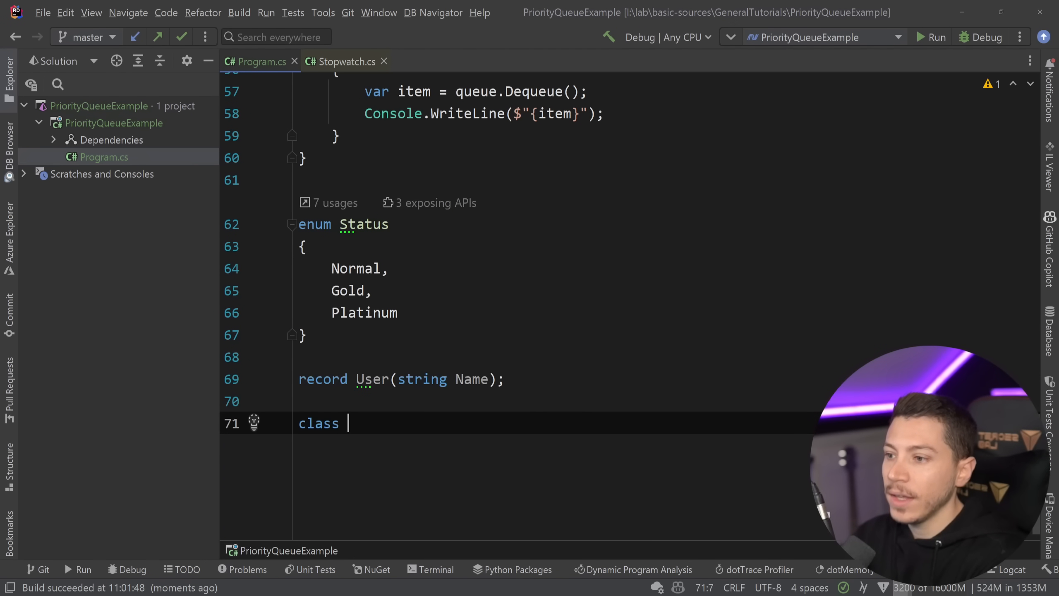
type("Status")
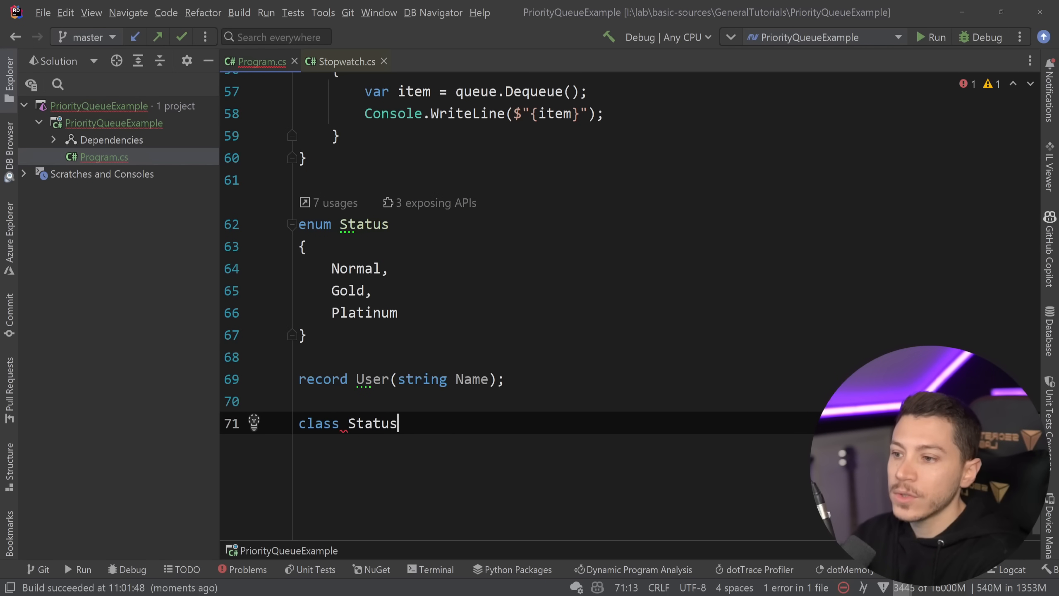
type("Comparer :")
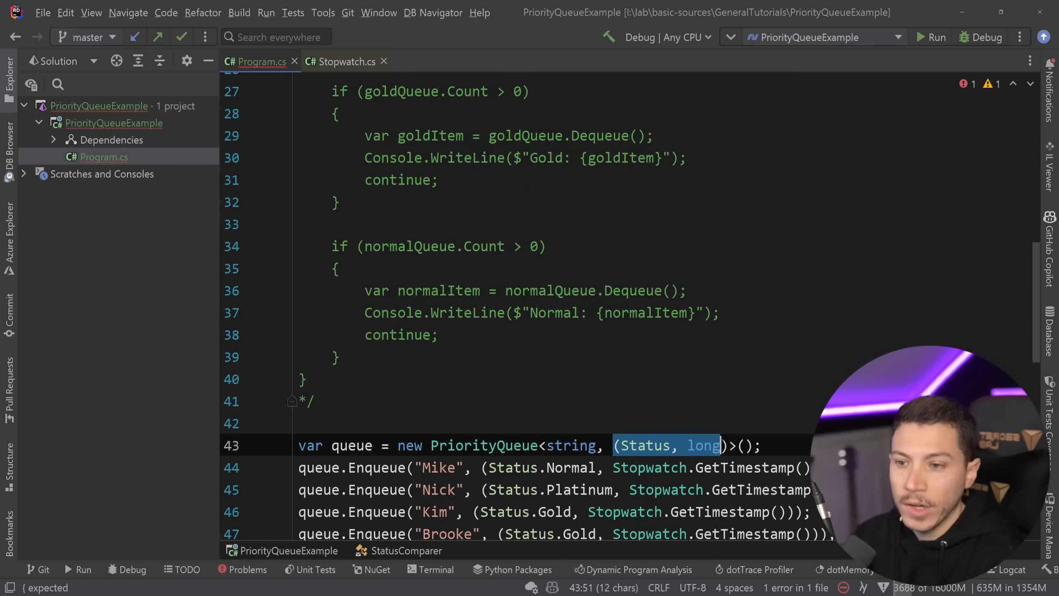
scroll("down", 3)
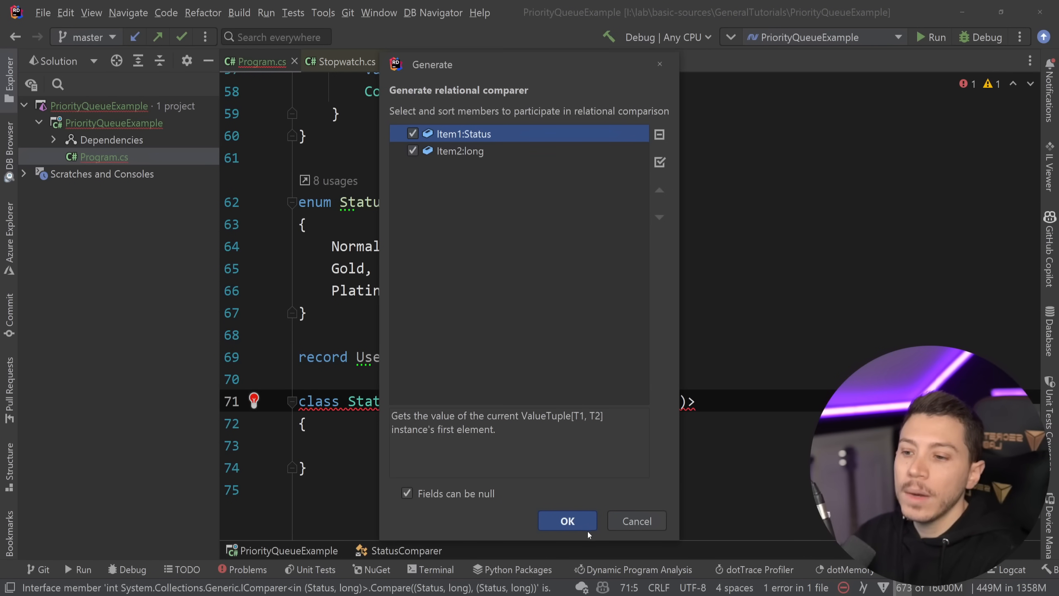
Generate the relational comparer, delete its body, and write the Item1-equality if/return Compare logic
left_click(566, 520)
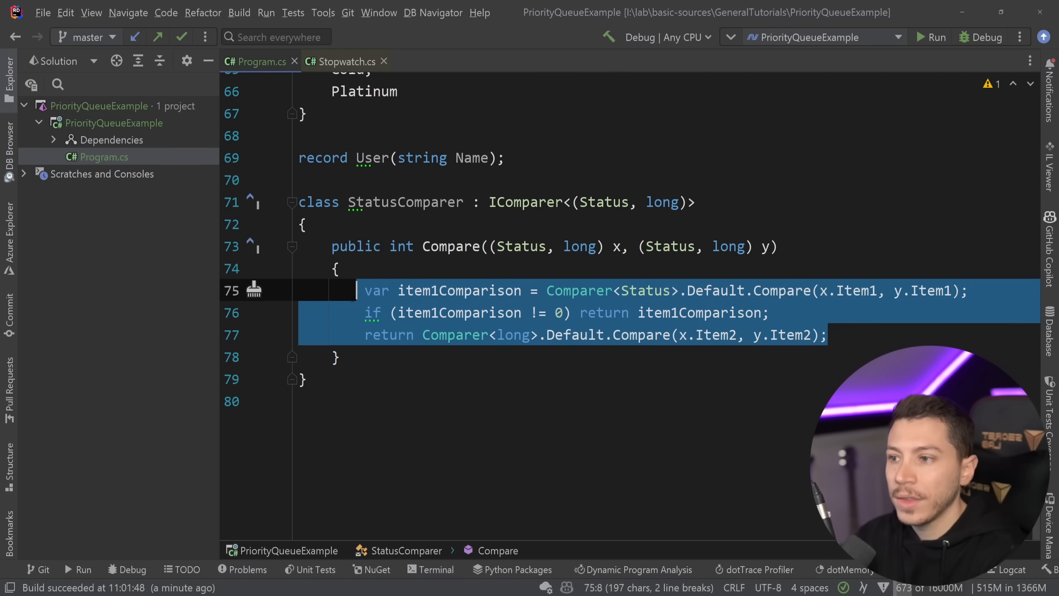
key("Delete")
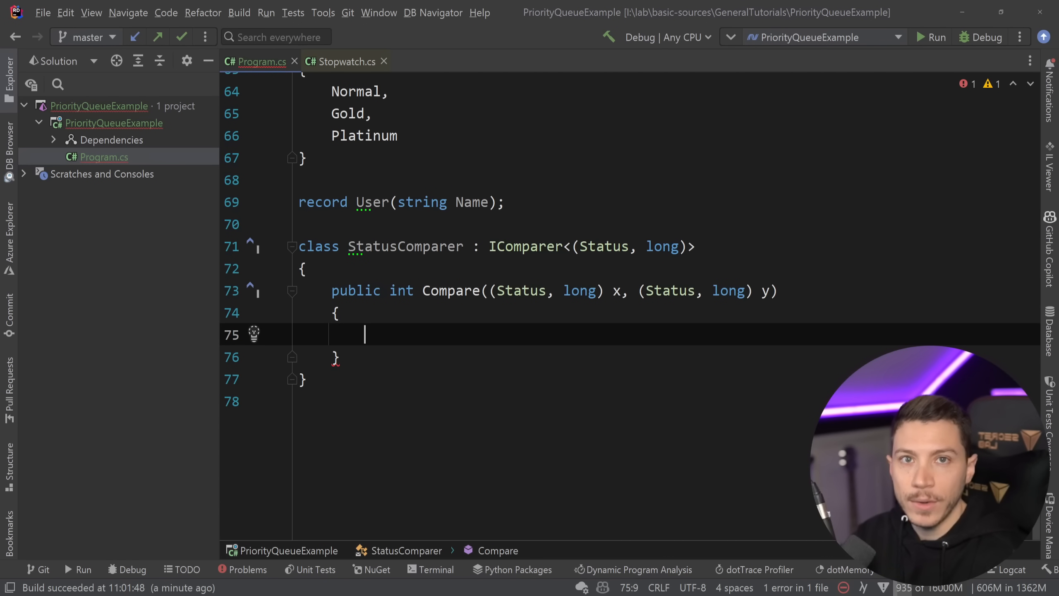
type("if(x.")
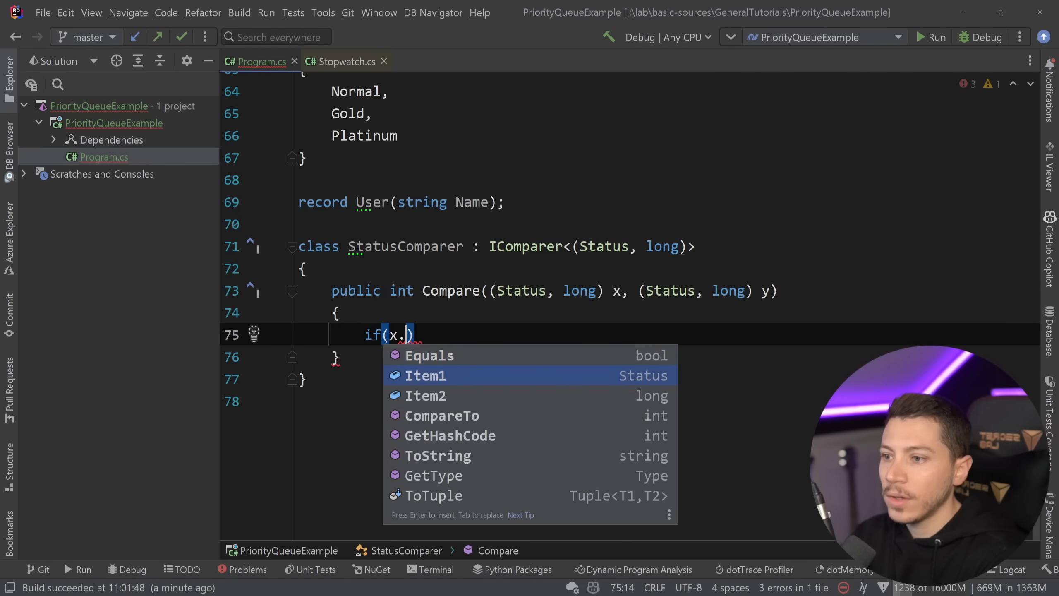
type("Item1 == y.Item1")
type("{")
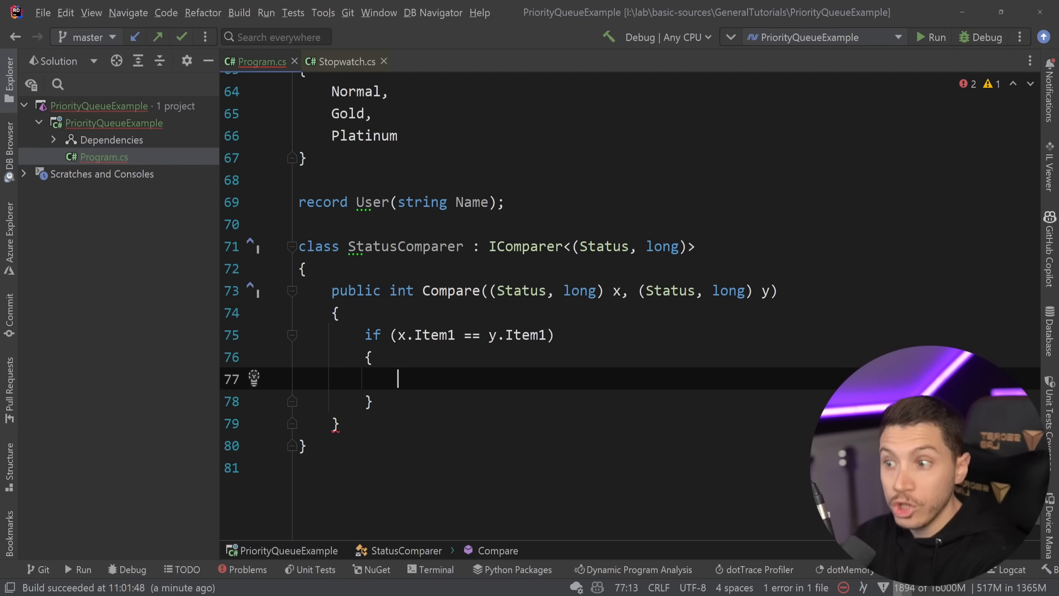
type("return x.CompareTo(y);")
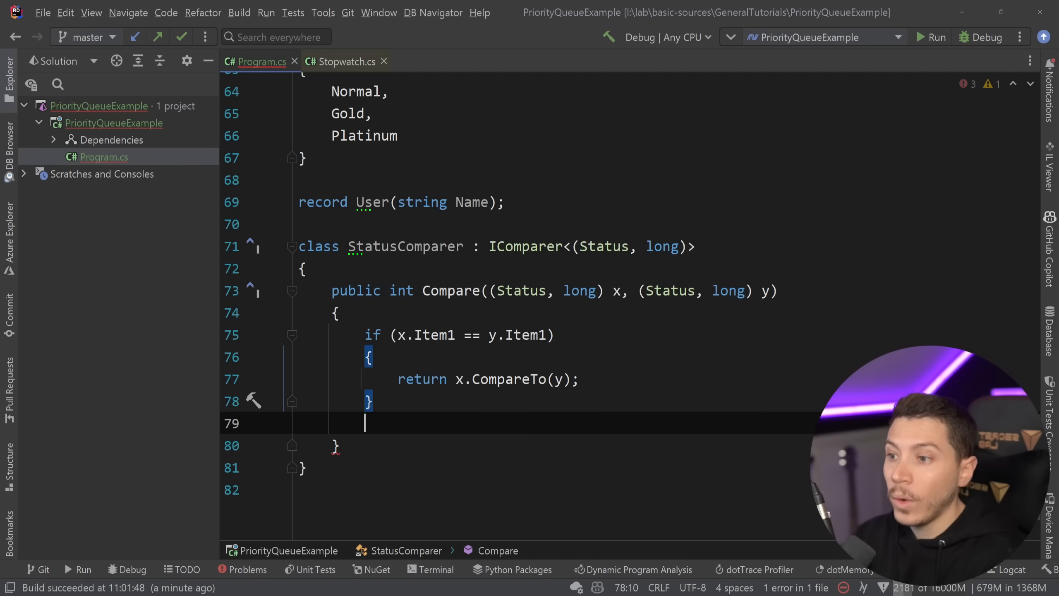
type("return y.Co")
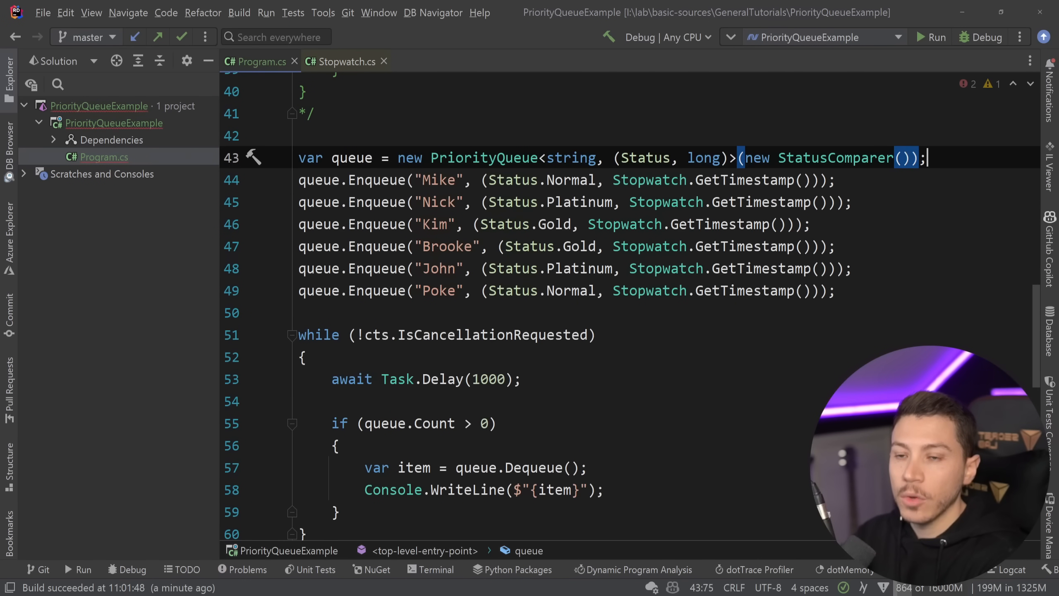
Add a static StatusComparer Instance property, pass StatusComparer.Instance to the queue, and run
scroll("down", 3)
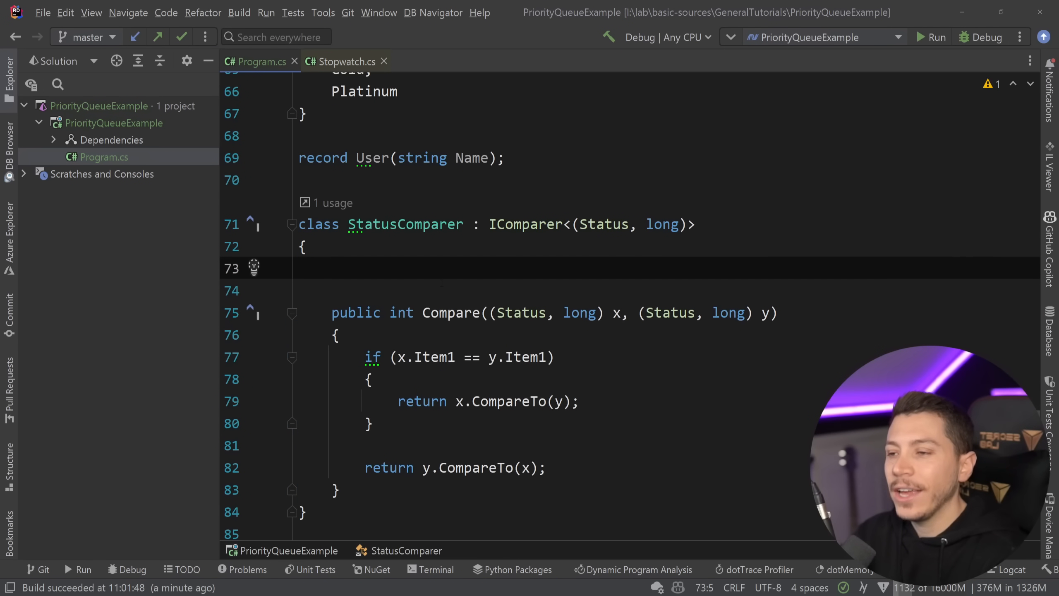
left_click(331, 268)
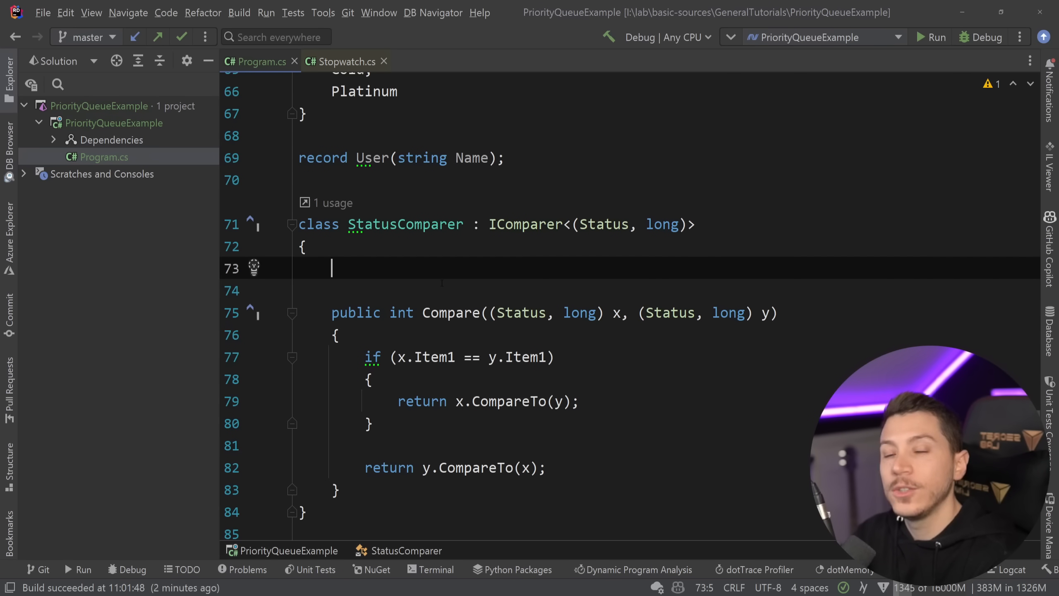
type("public static StatusComparer Instance { get; } = new();")
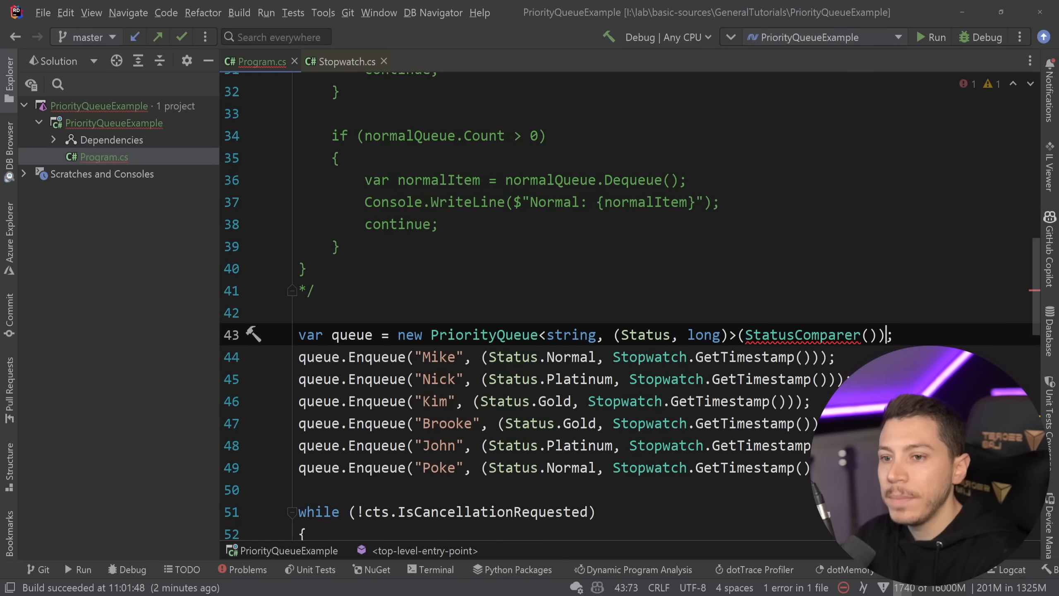
type(".Instance")
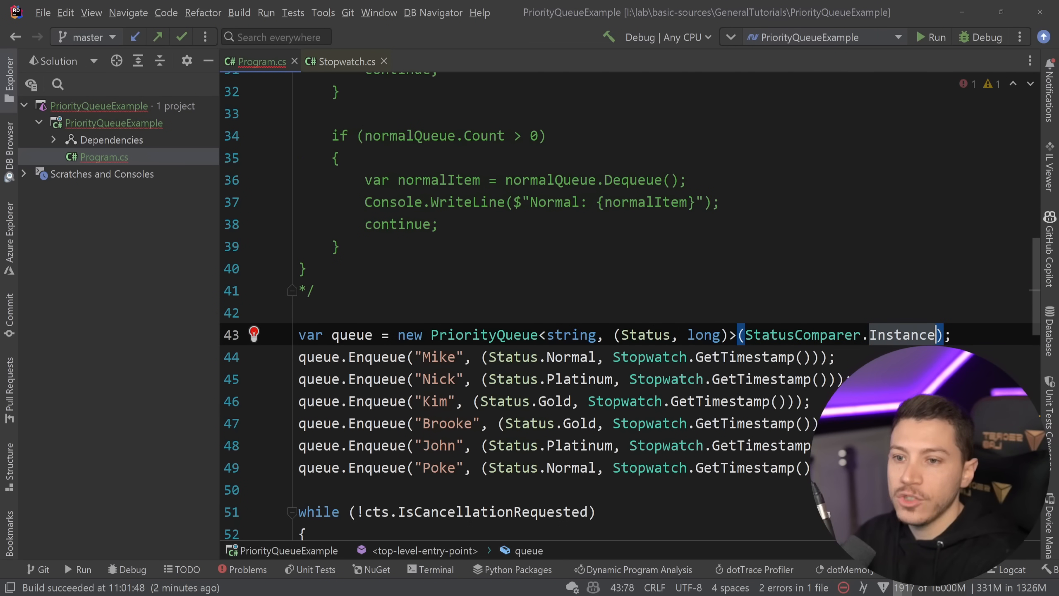
scroll("down", 3)
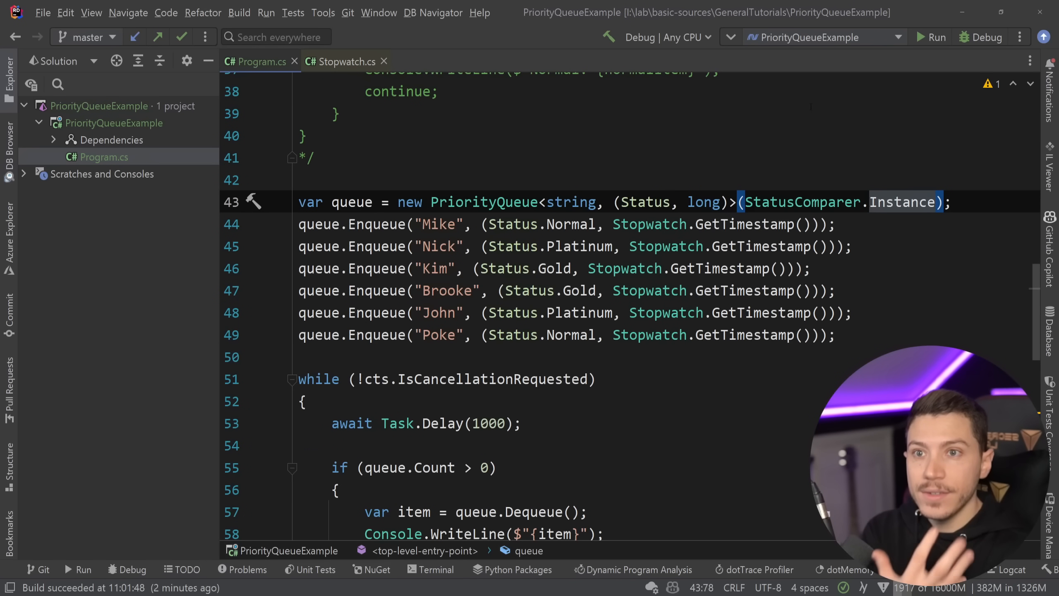
left_click(935, 37)
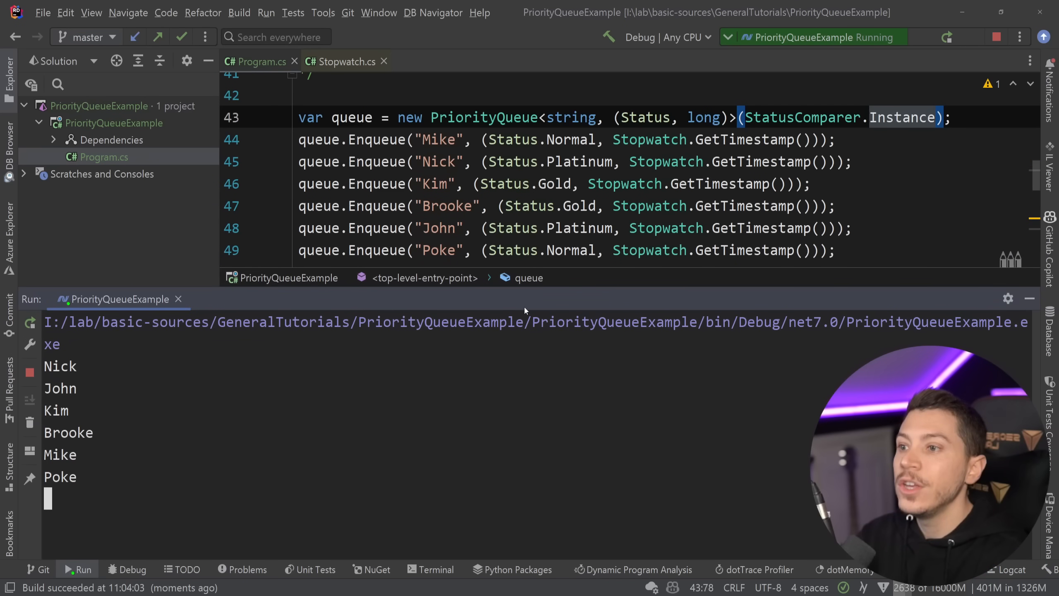
Stop the running program after checking the Nick, John, Kim, Brooke, Mike, Poke output
left_click(996, 38)
type("Use")
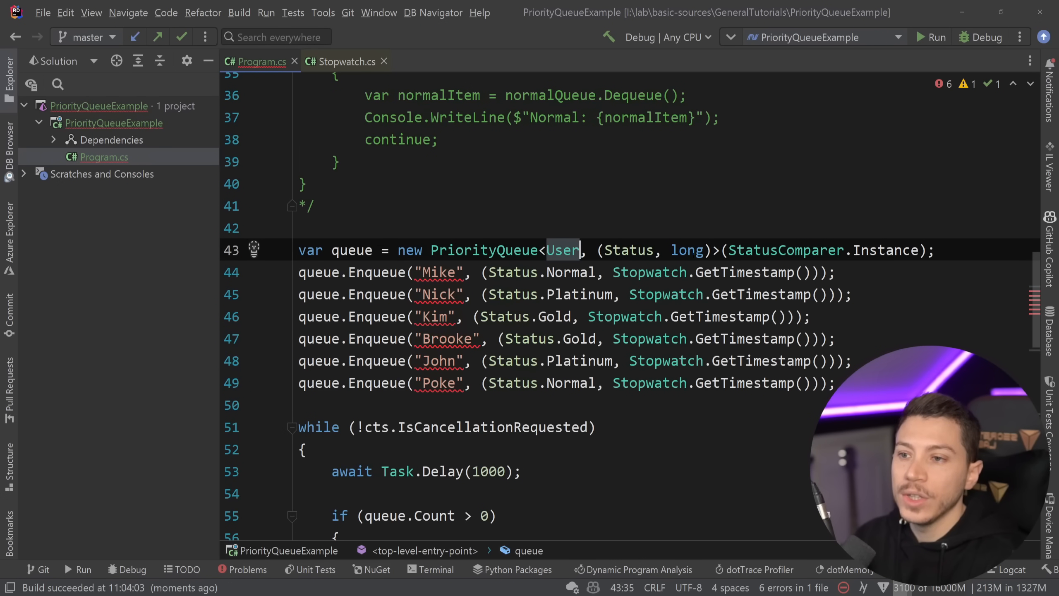
Type (User) into the queue's priority type parameter in place of (Status, long)
type("(User)")
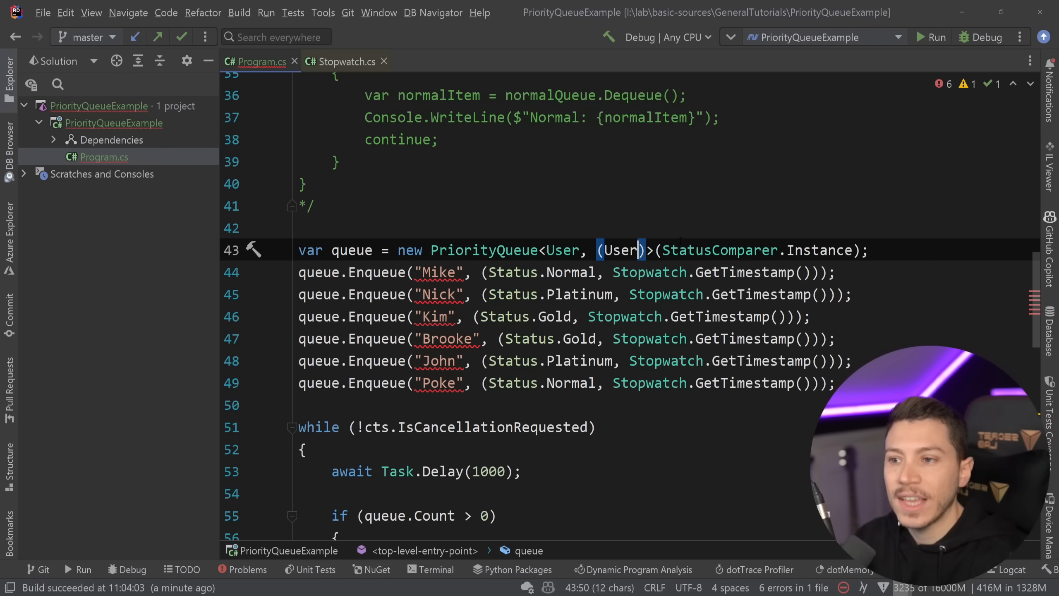